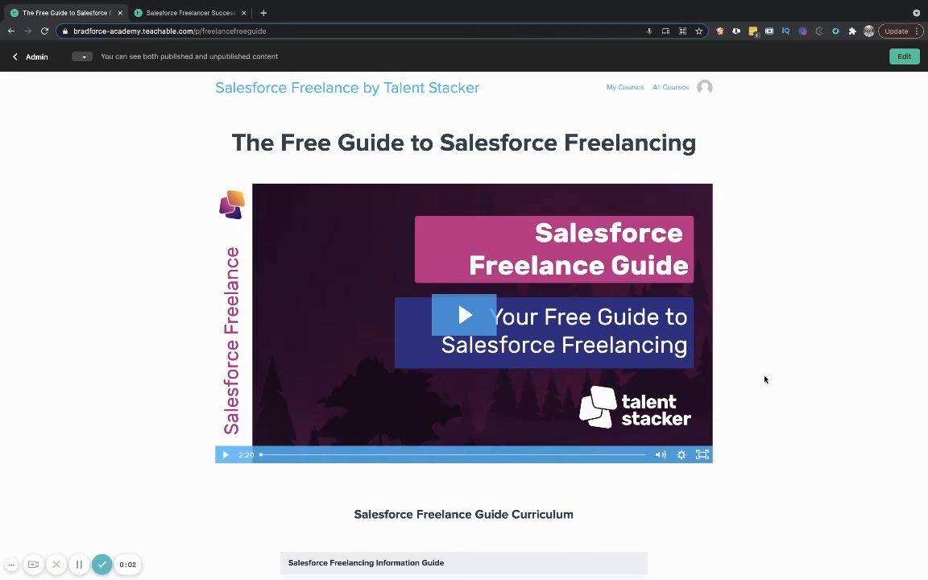
mouse_move(661, 356)
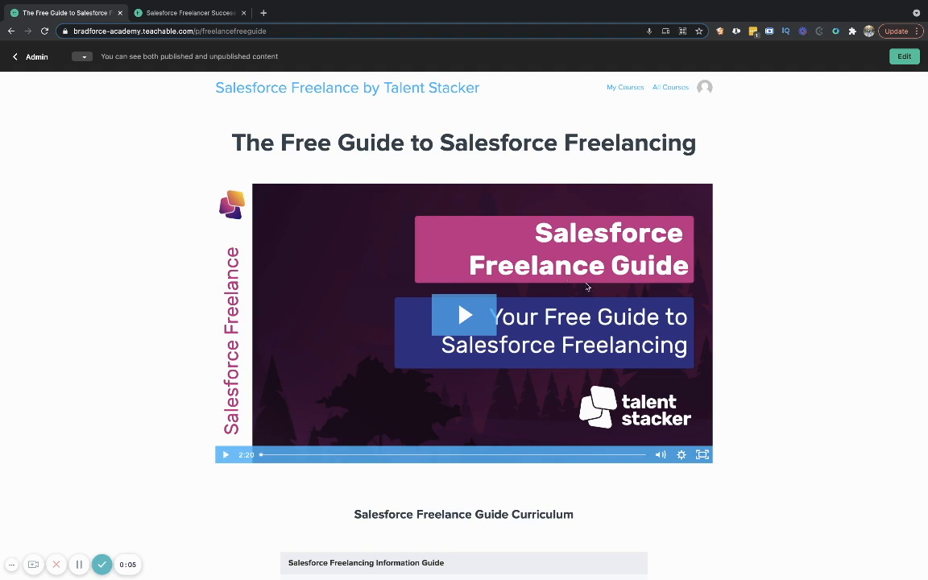
mouse_move(498, 303)
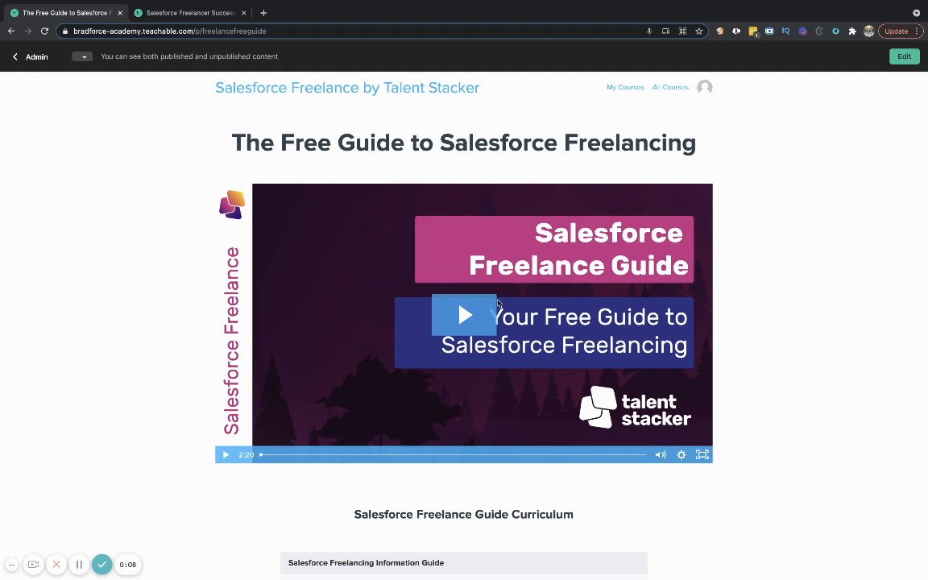
Step: Browse down the course landing page and return to its top
scroll(down, 3)
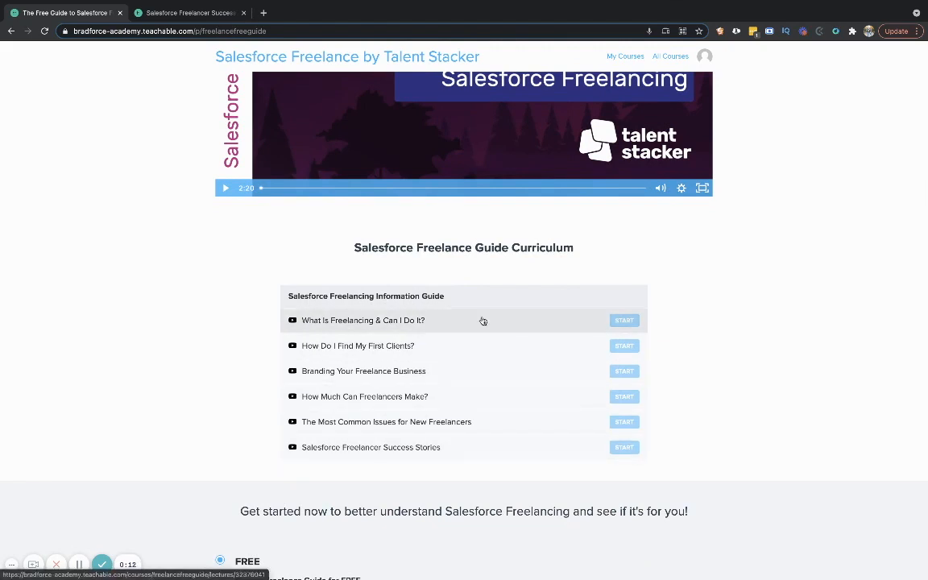
mouse_move(551, 287)
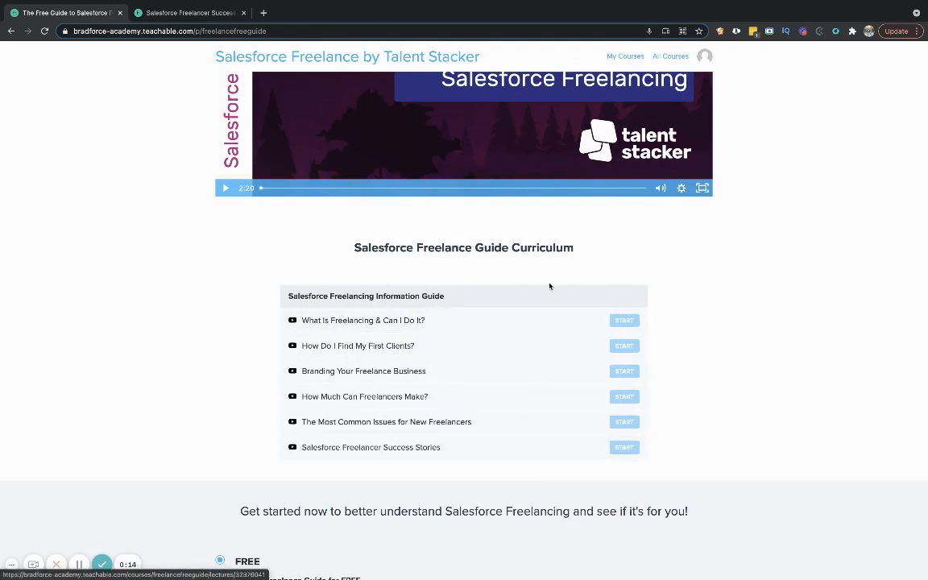
scroll(down, 3)
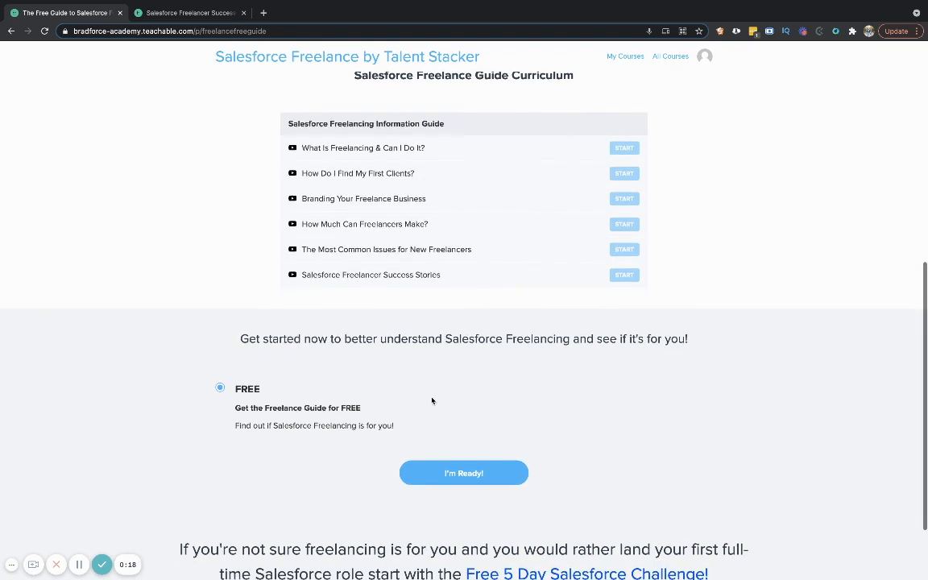
scroll(down, 3)
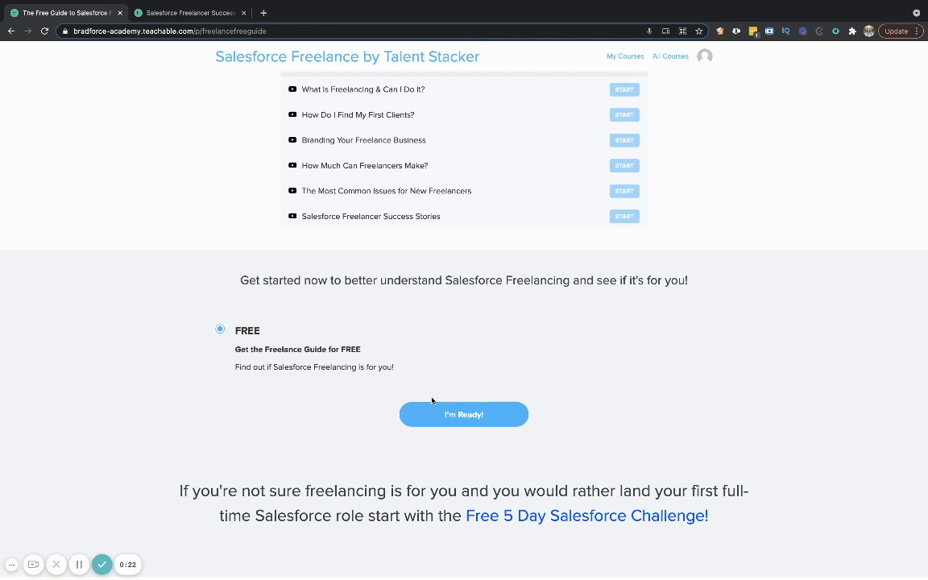
scroll(up, 3)
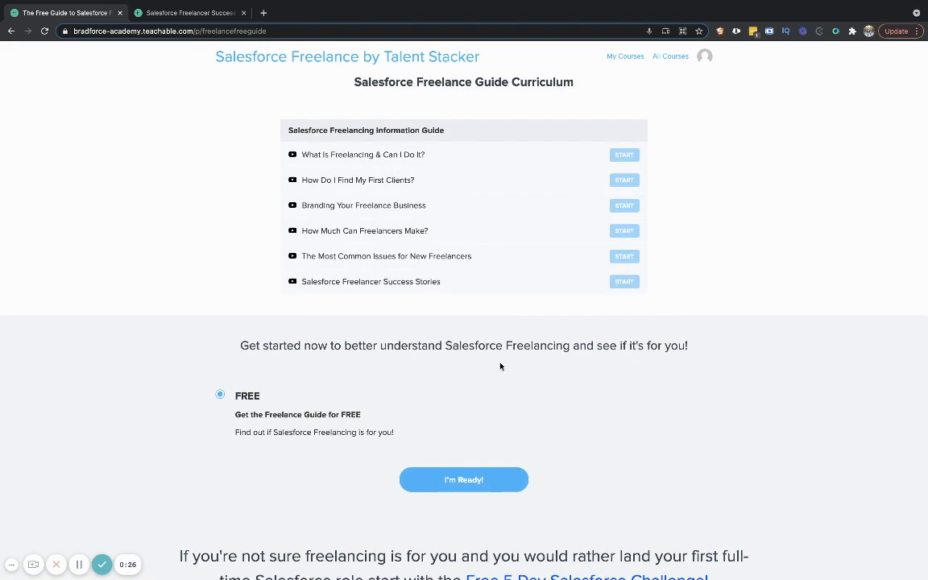
scroll(up, 3)
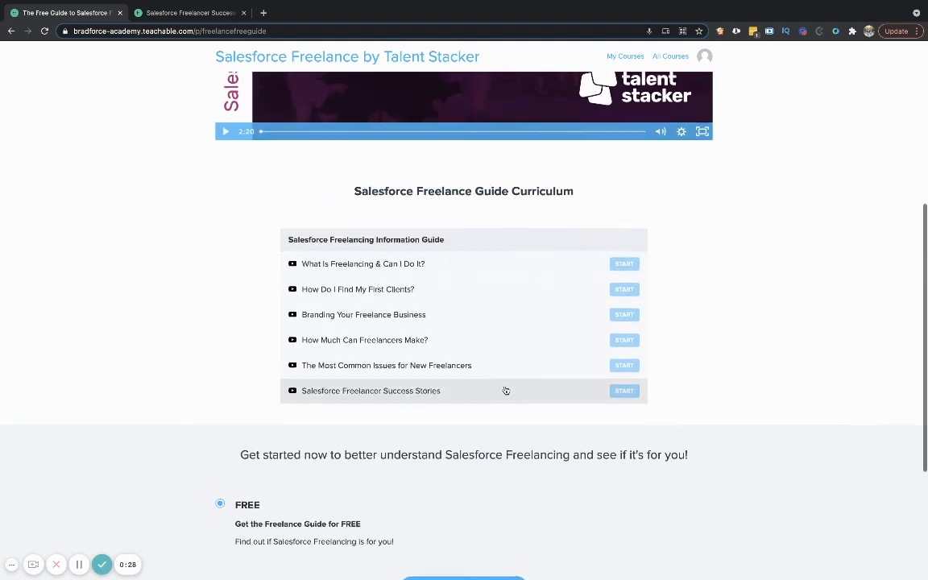
scroll(up, 3)
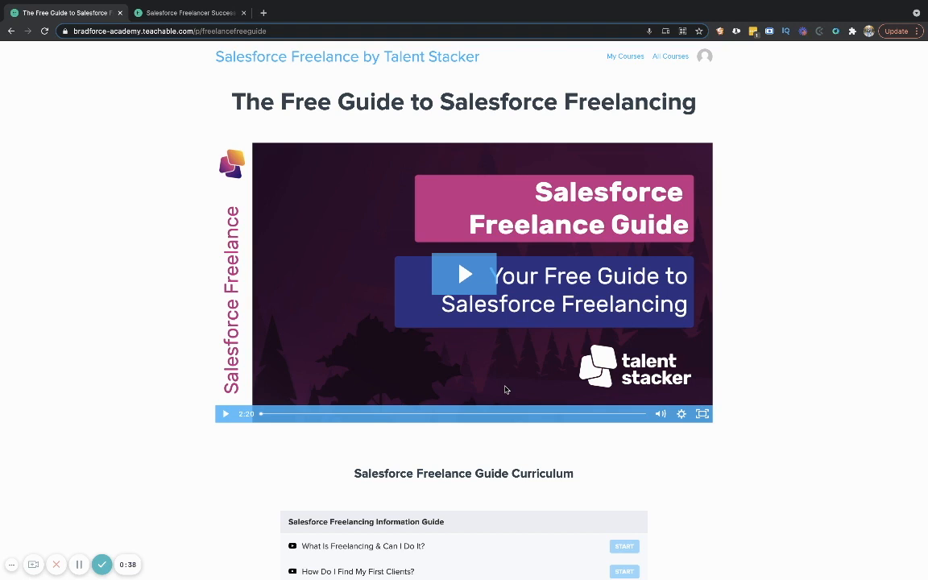
mouse_move(567, 393)
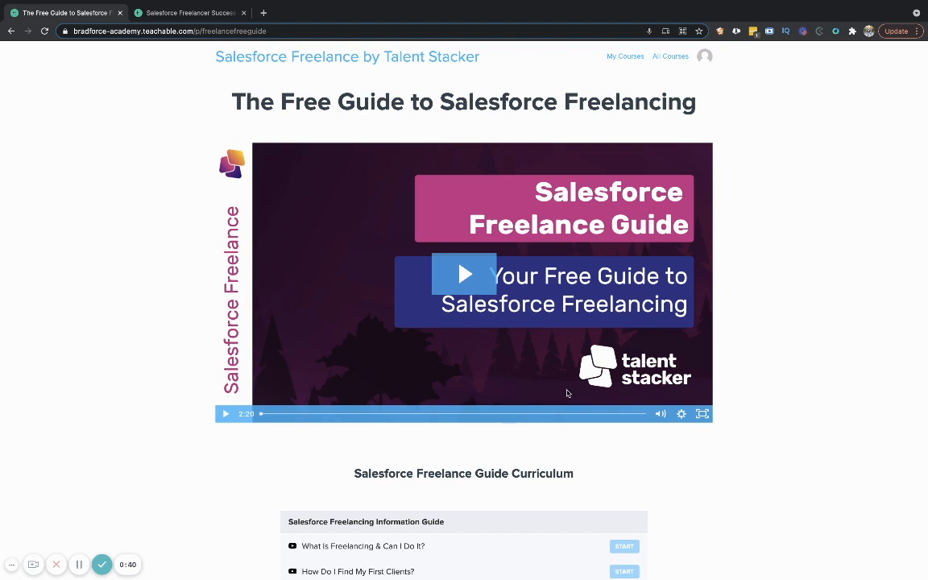
mouse_move(604, 319)
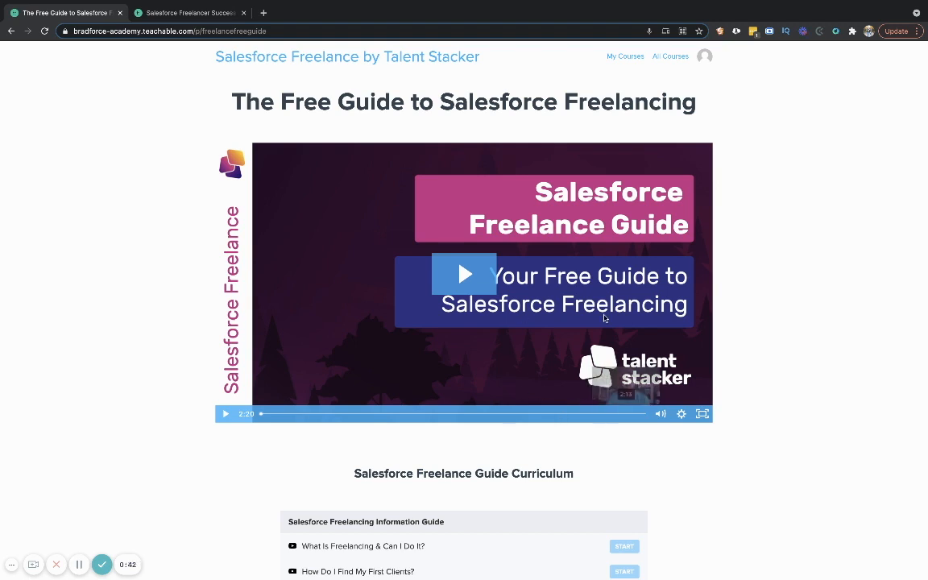
scroll(down, 3)
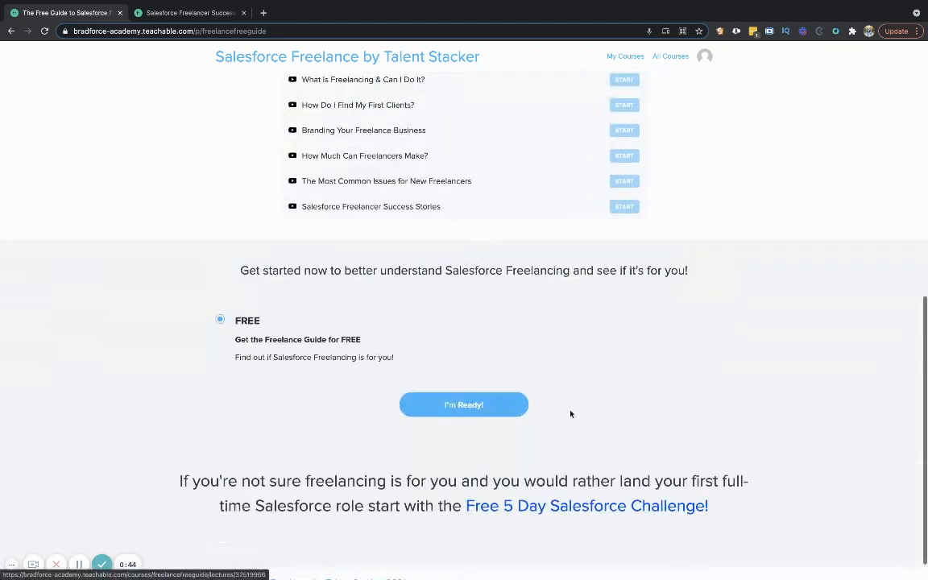
scroll(down, 3)
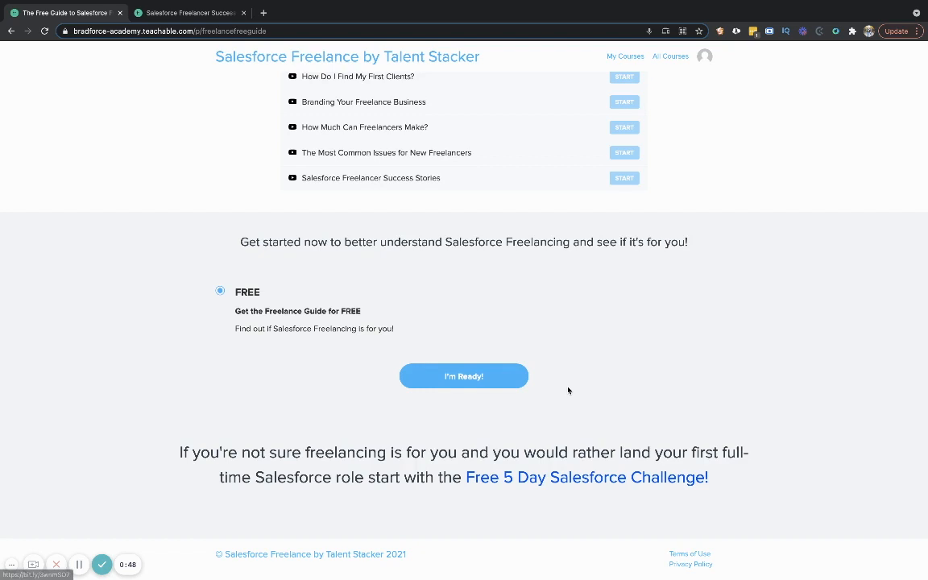
scroll(up, 3)
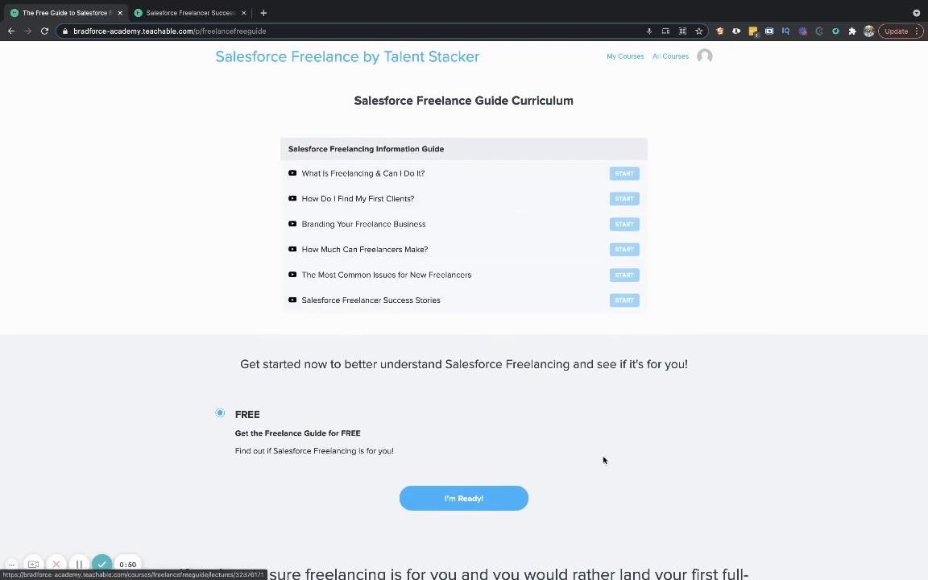
scroll(down, 3)
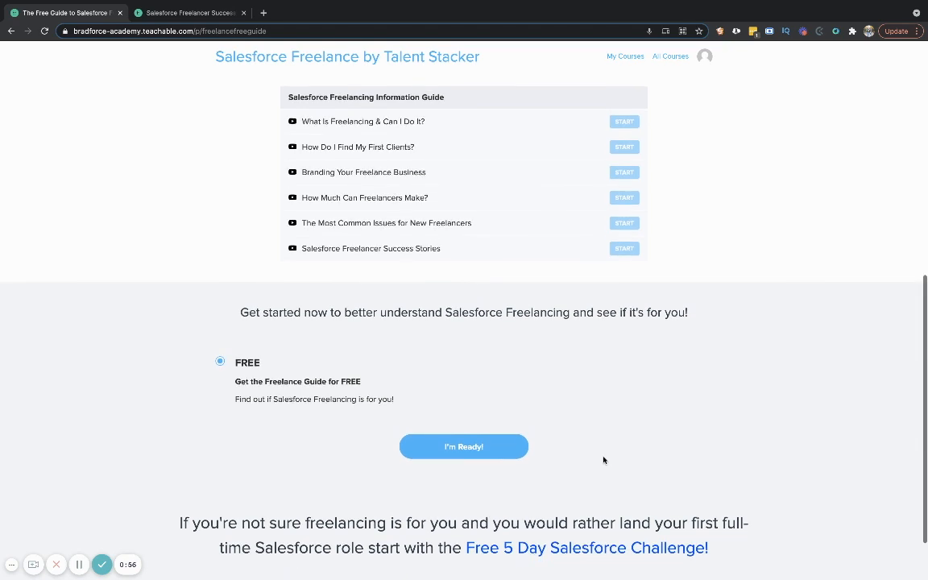
scroll(down, 3)
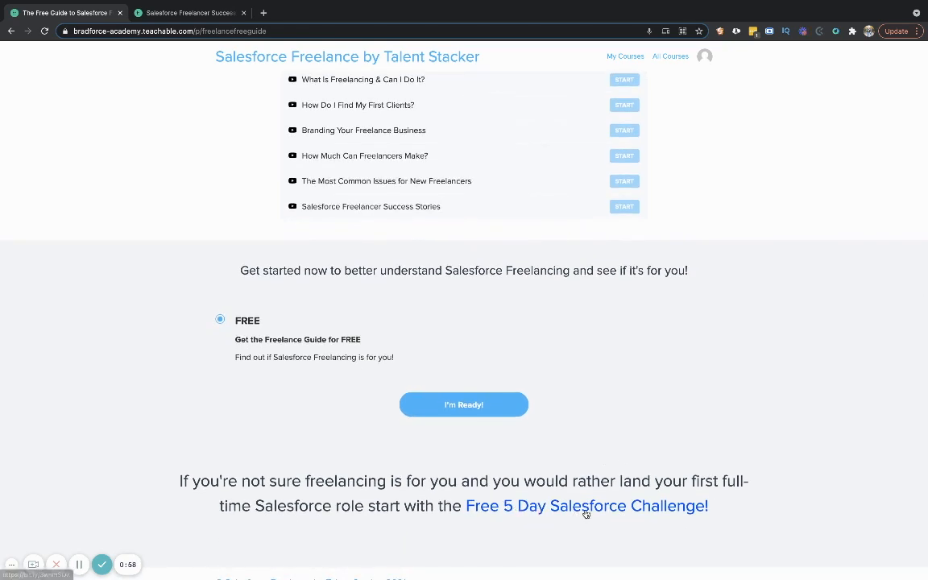
mouse_move(636, 429)
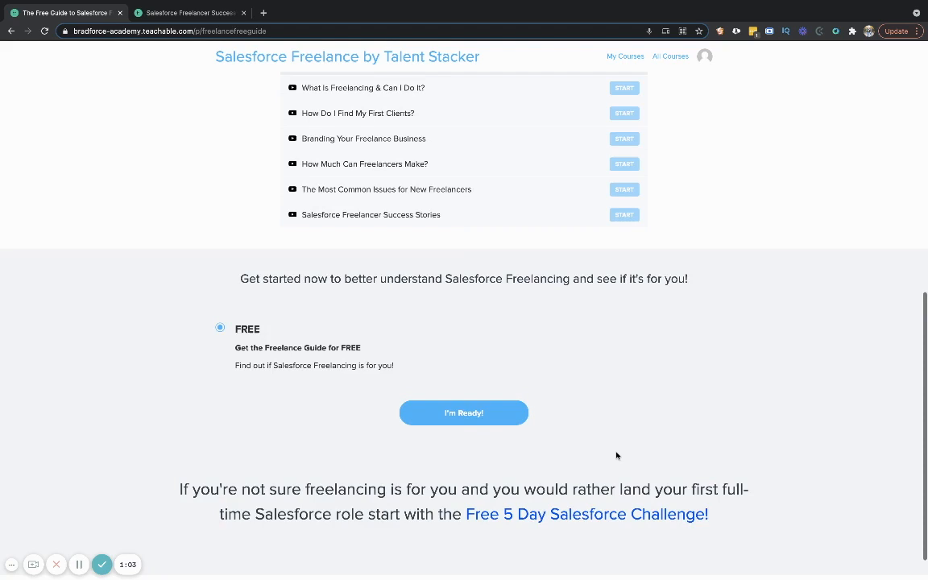
scroll(up, 3)
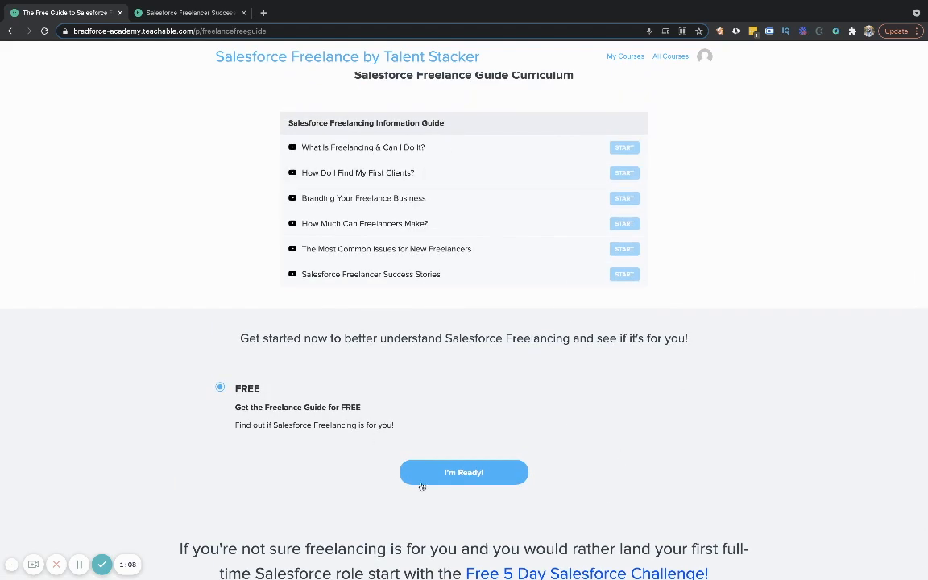
scroll(up, 3)
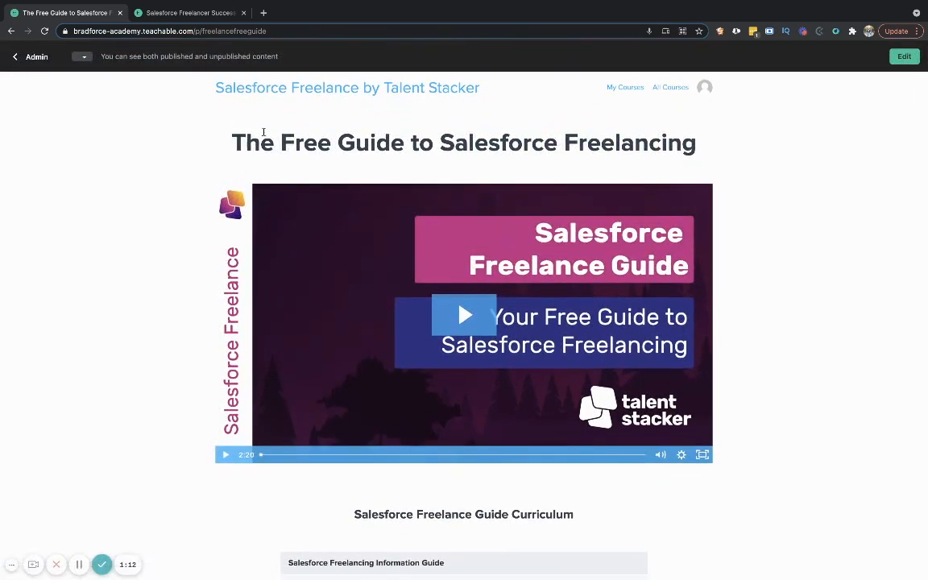
Step: Switch to the browser tab holding the Success Stories lecture
click(190, 12)
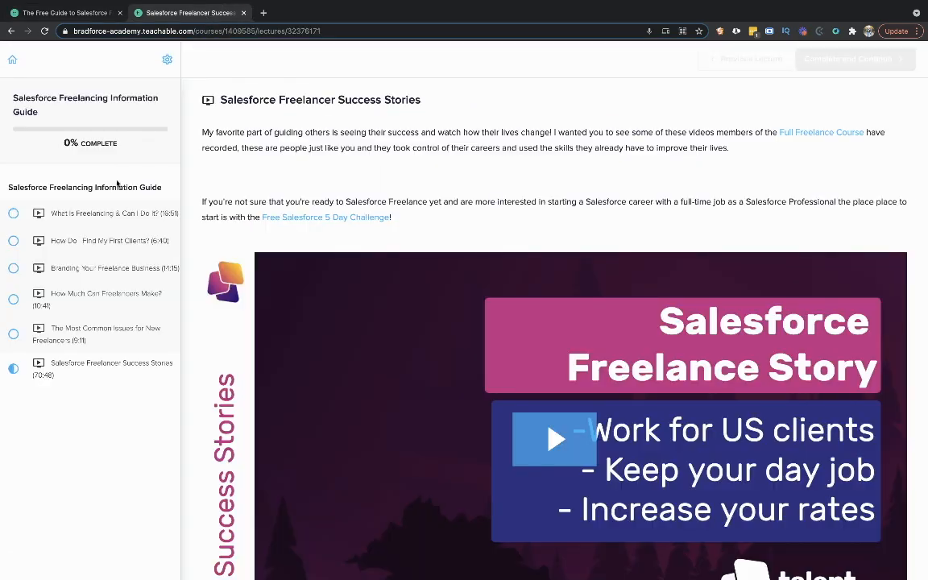
click(103, 213)
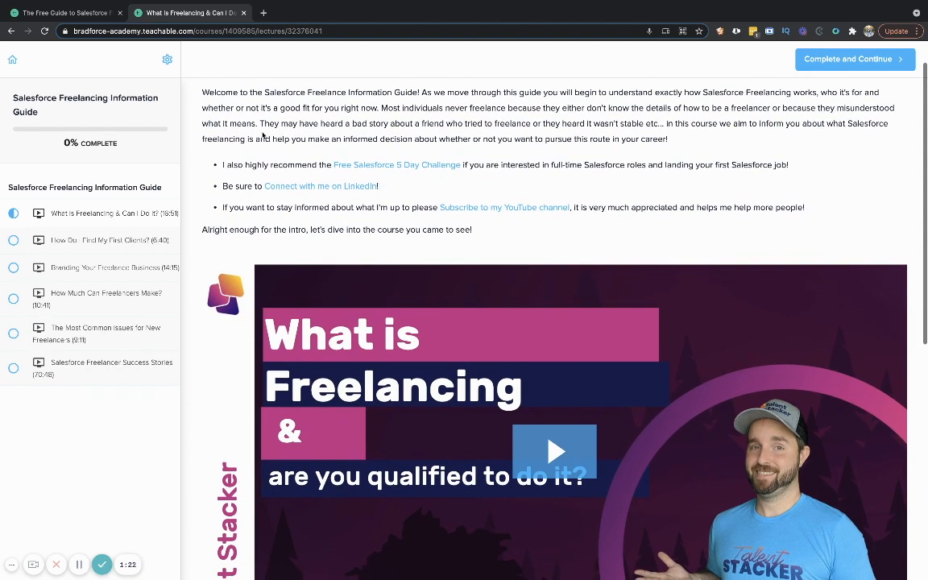
scroll(up, 3)
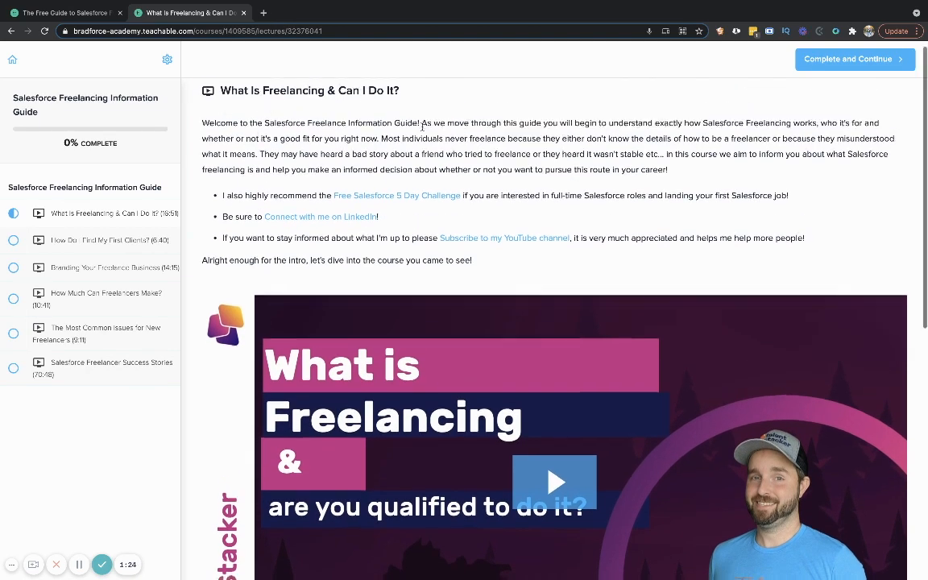
scroll(down, 3)
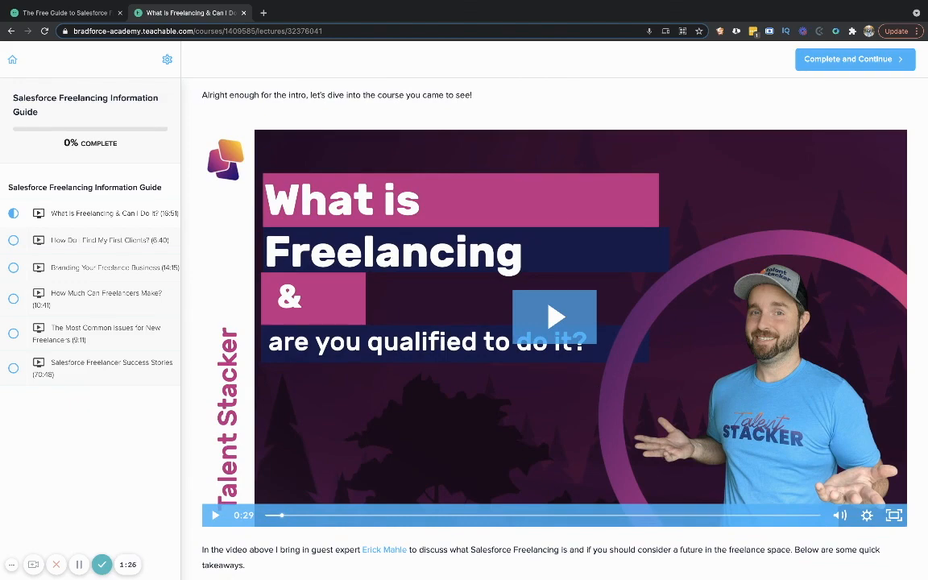
scroll(down, 3)
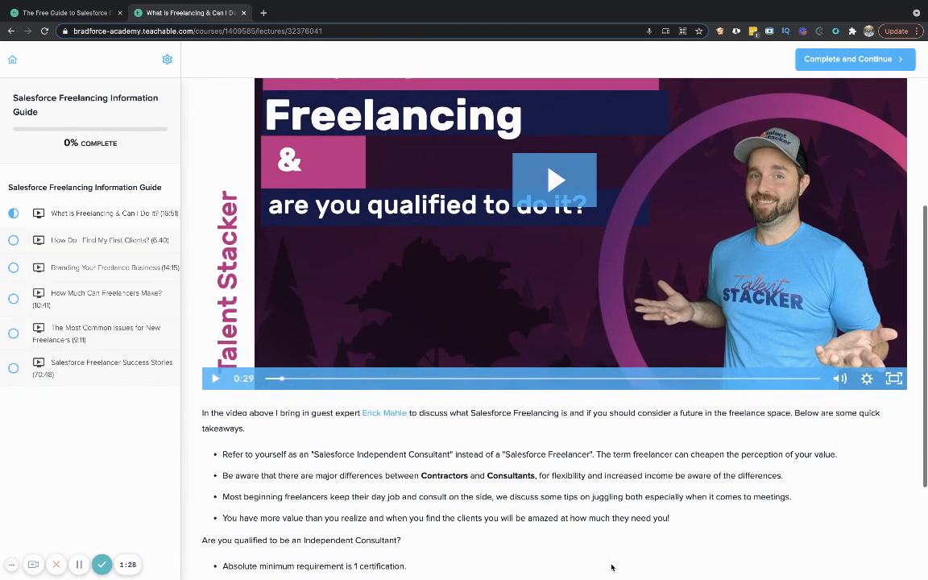
scroll(down, 3)
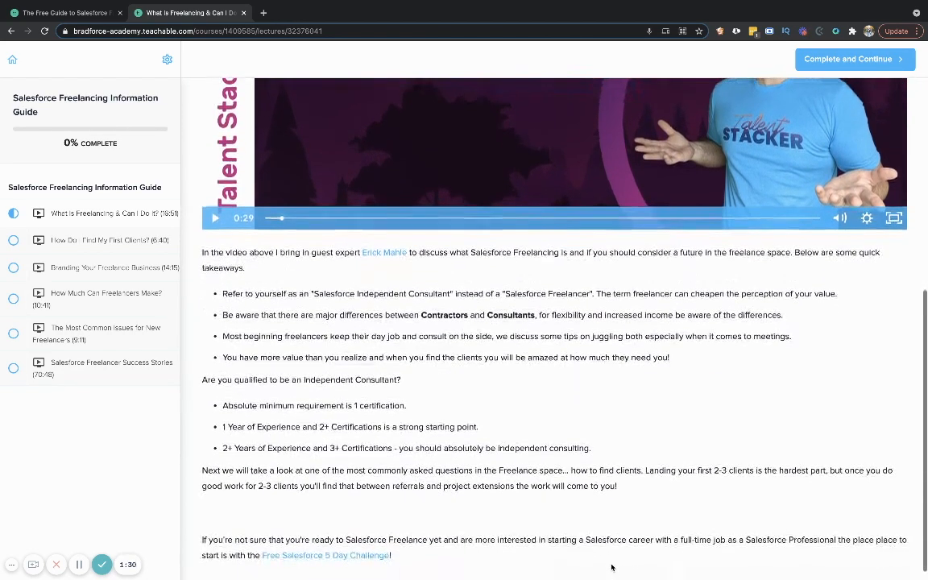
scroll(up, 3)
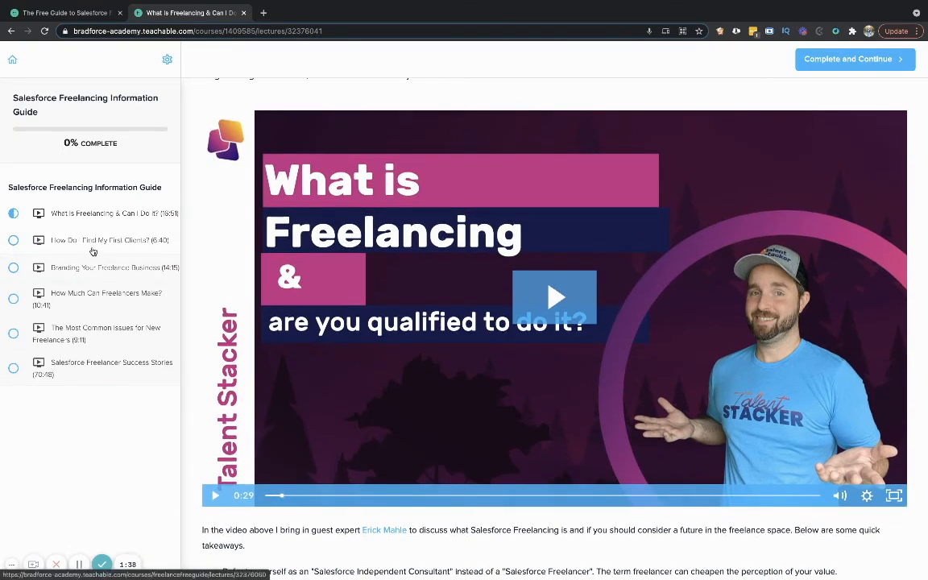
Step: Show the How Do I Find My First Clients? lesson and its takeaways below the video
click(105, 240)
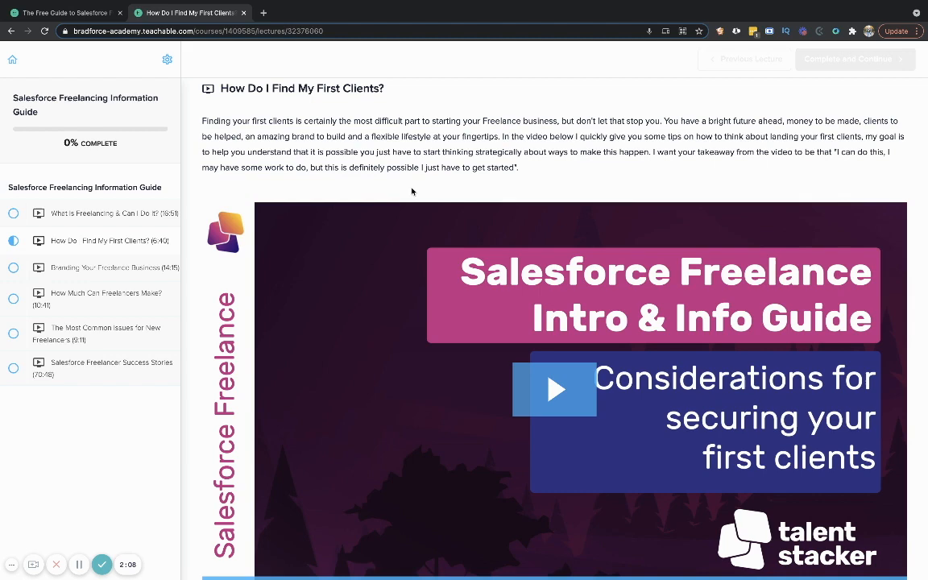
mouse_move(454, 200)
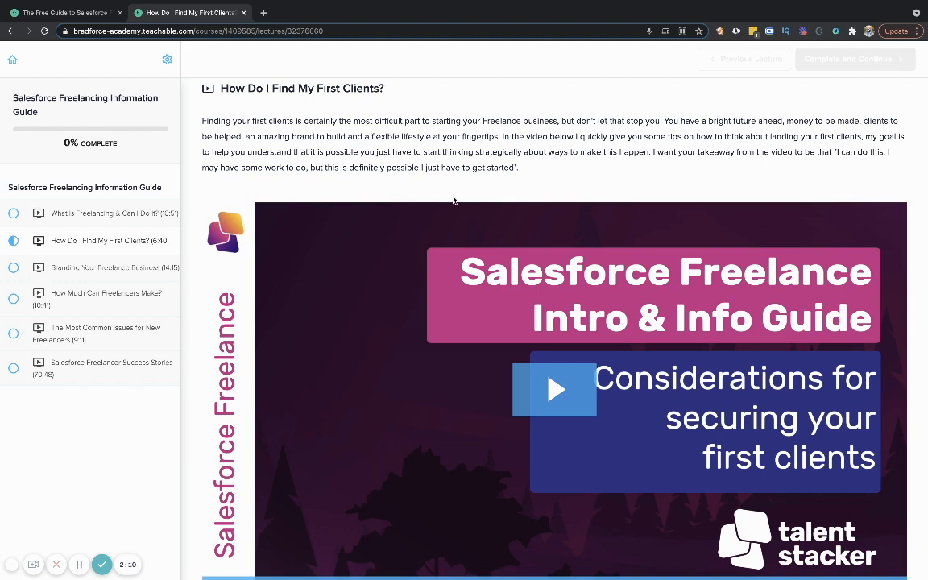
scroll(down, 3)
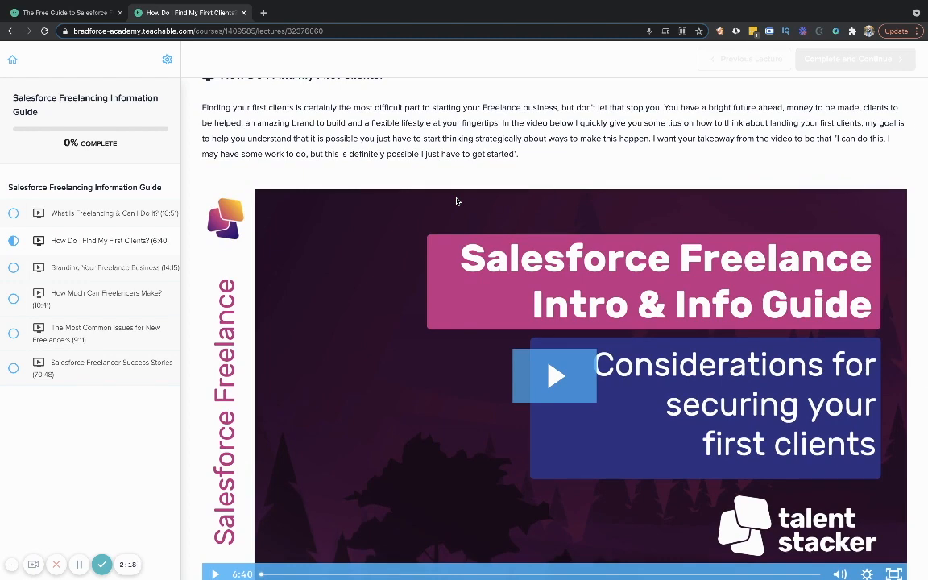
scroll(down, 3)
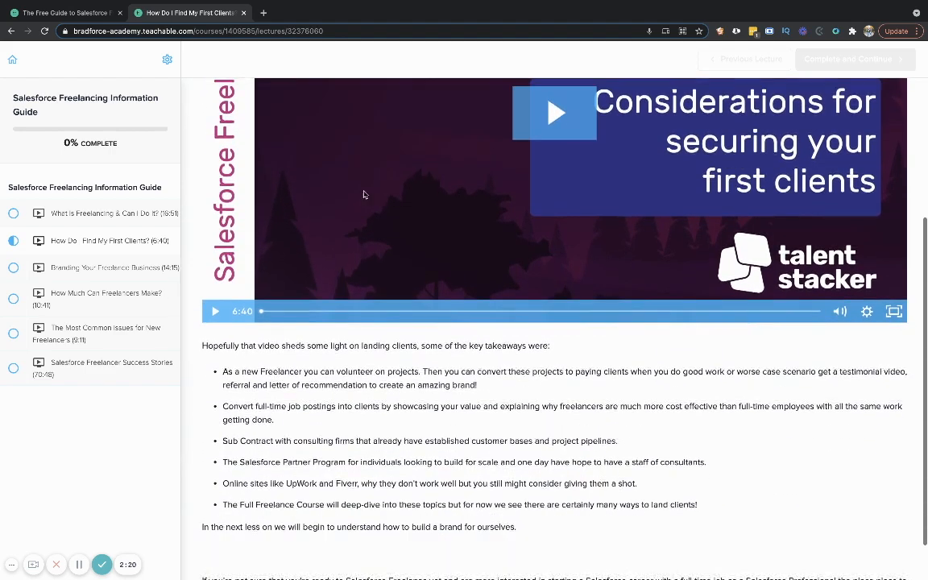
scroll(down, 3)
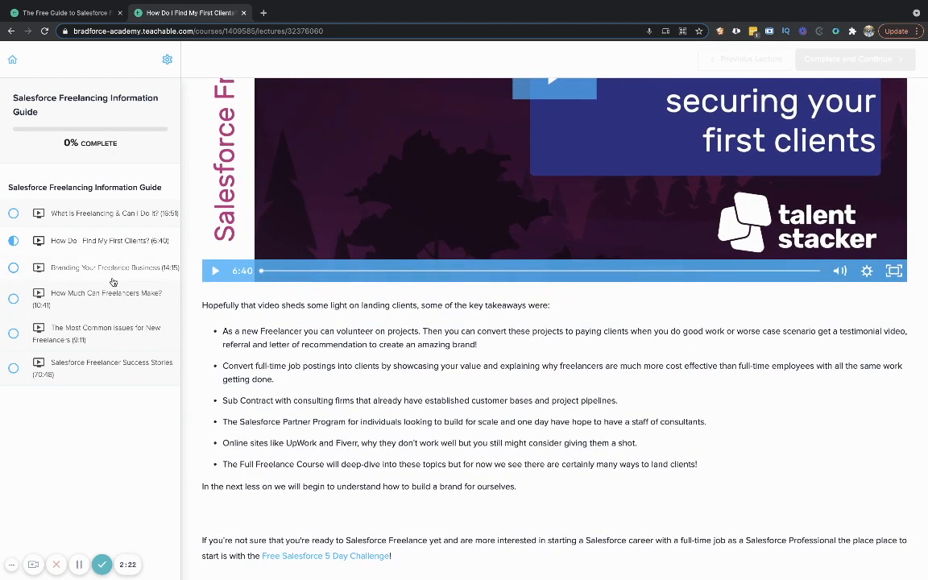
Step: View the Branding Your Freelance Business lesson, then move on to How Much Can Freelancers Make?
click(105, 268)
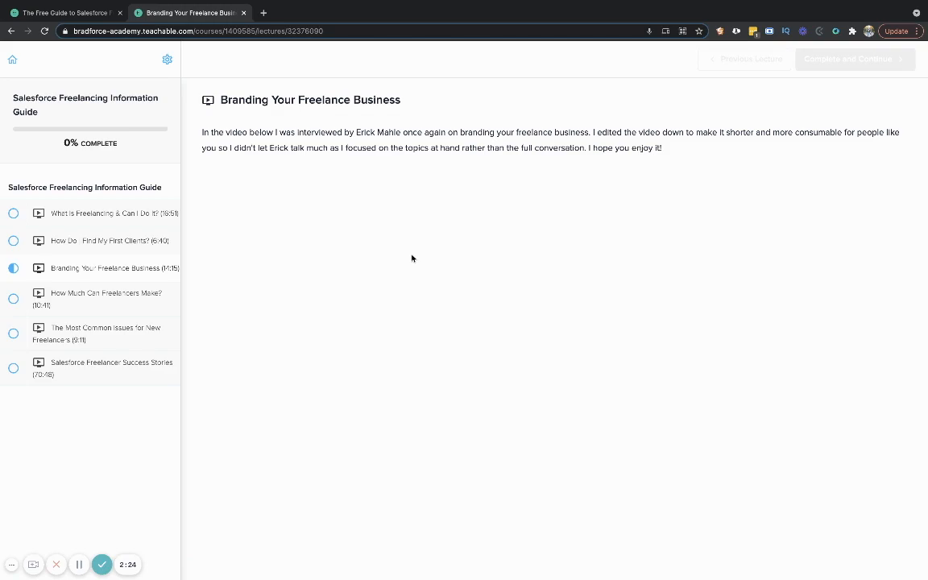
scroll(down, 3)
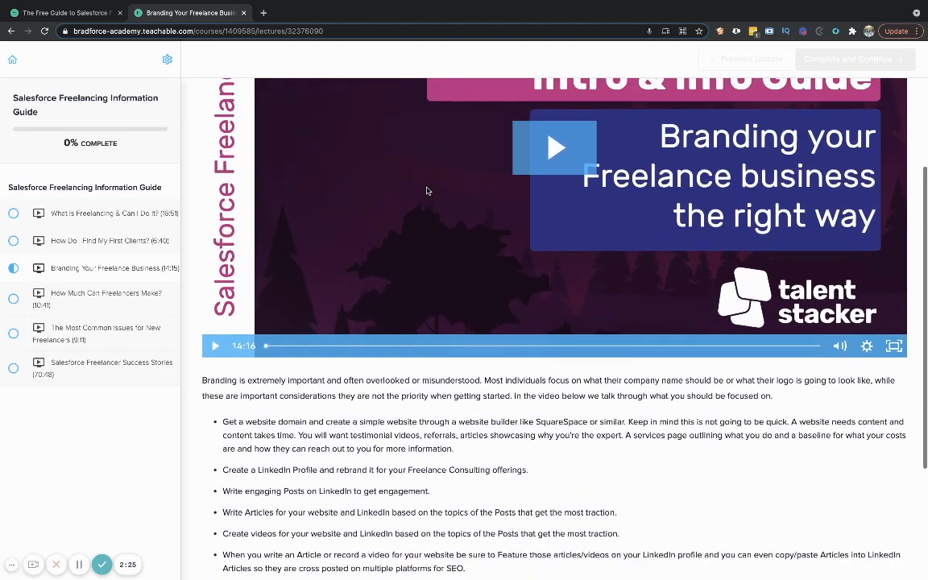
scroll(down, 3)
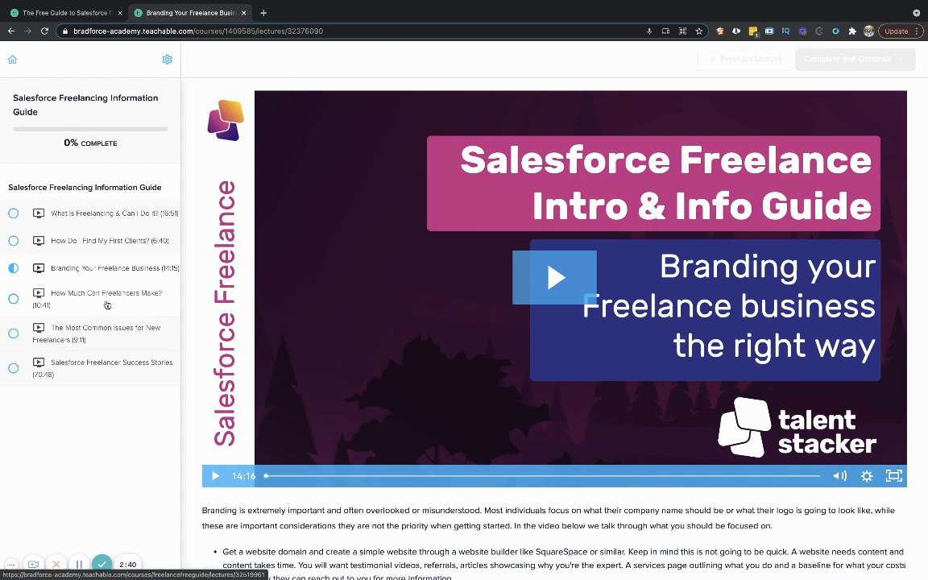
click(106, 298)
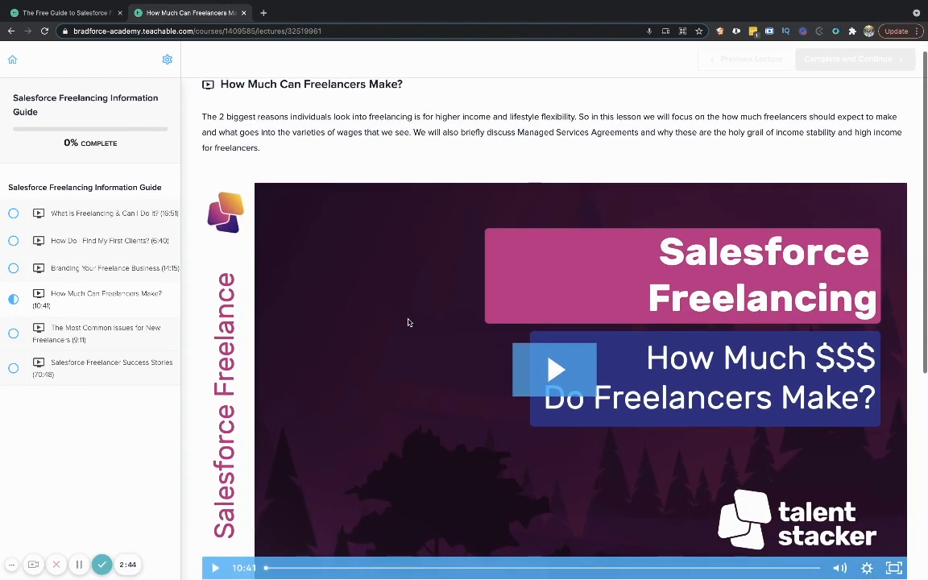
Step: Review the quick takeaways, then move on to The Most Common Issues for New Freelancers lesson
scroll(down, 3)
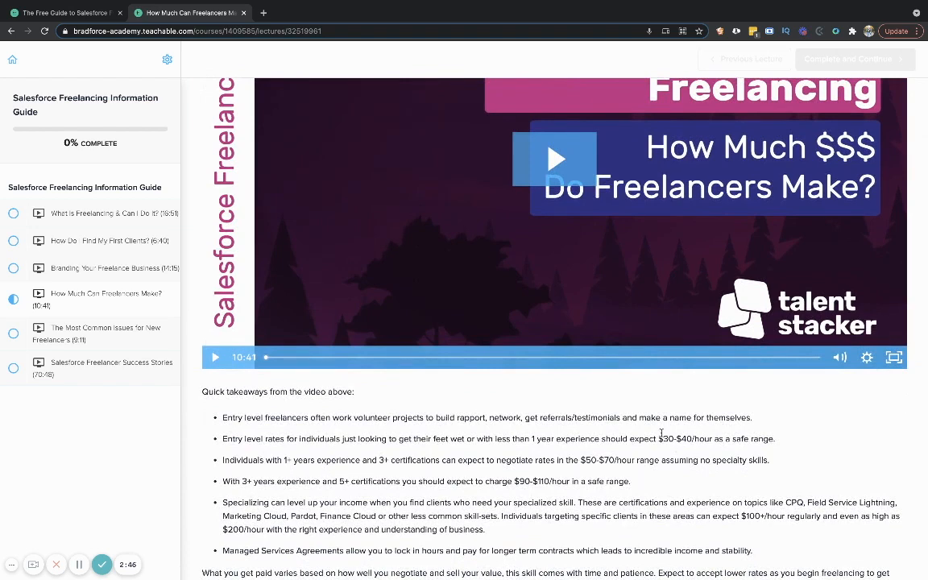
scroll(down, 3)
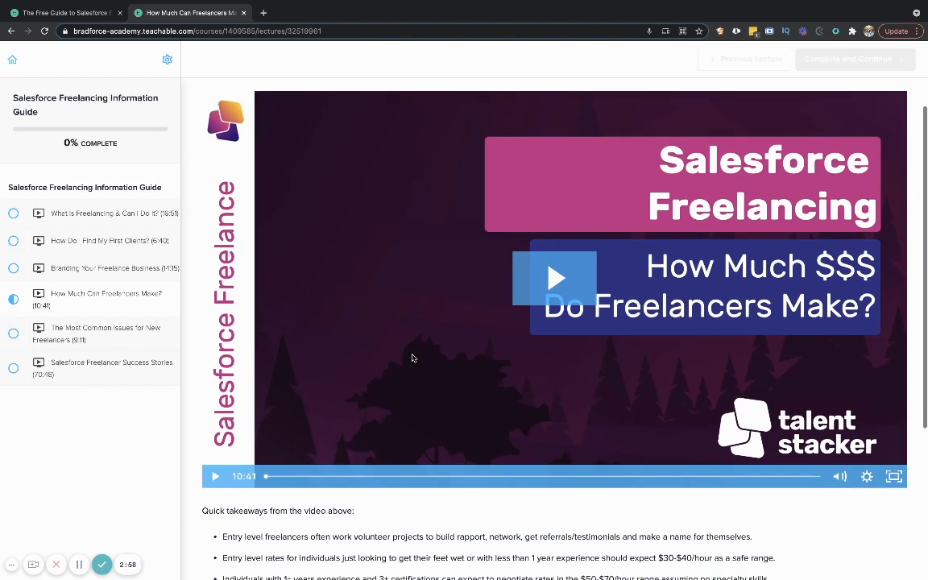
mouse_move(369, 357)
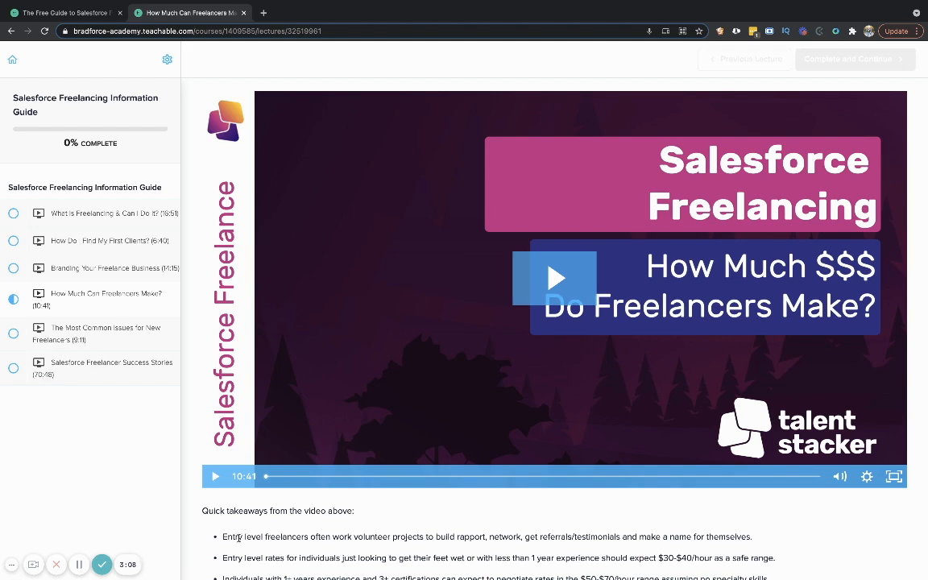
scroll(down, 3)
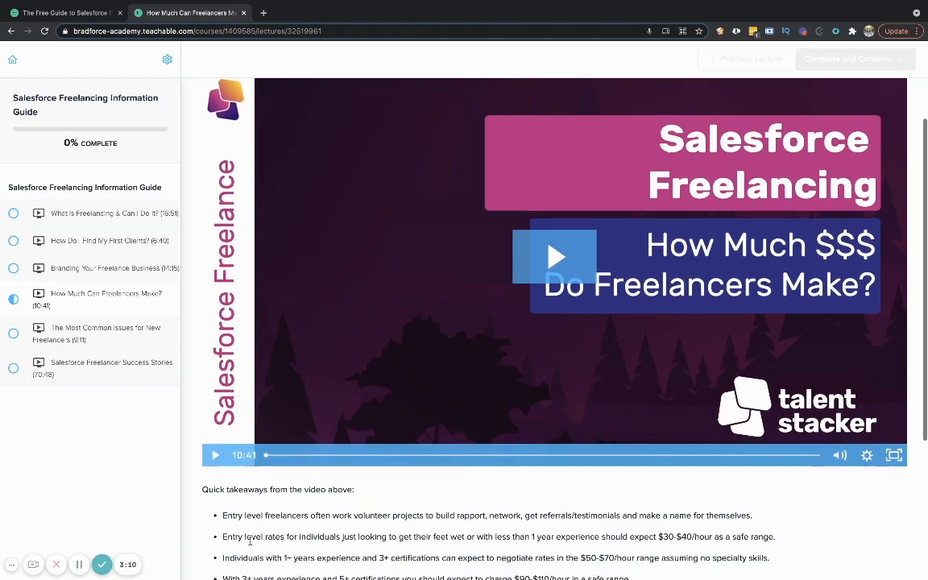
scroll(down, 3)
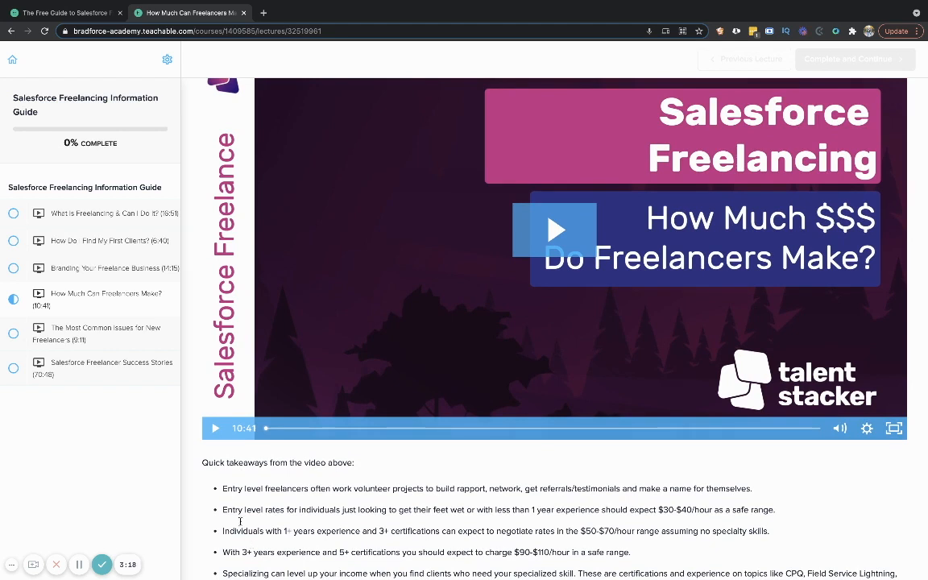
mouse_move(121, 417)
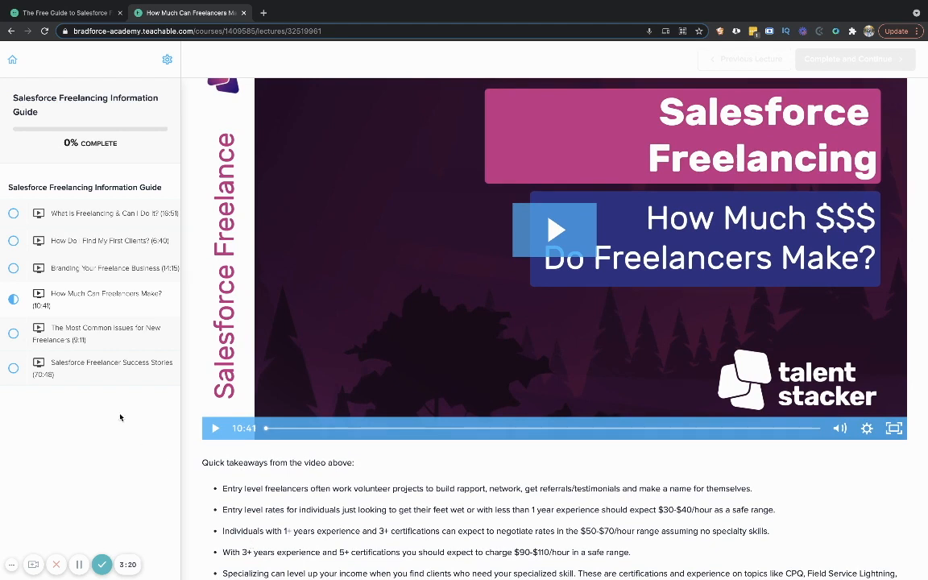
mouse_move(110, 345)
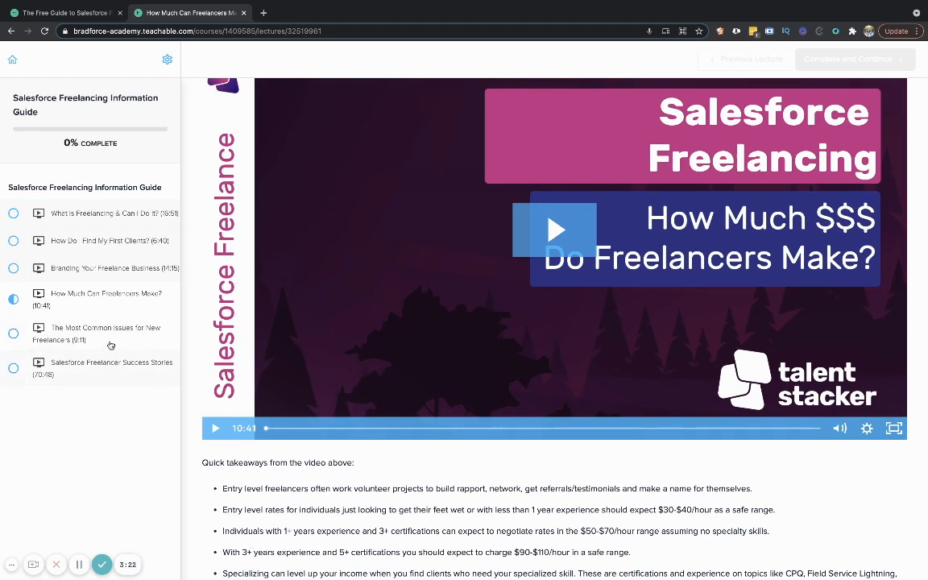
click(106, 333)
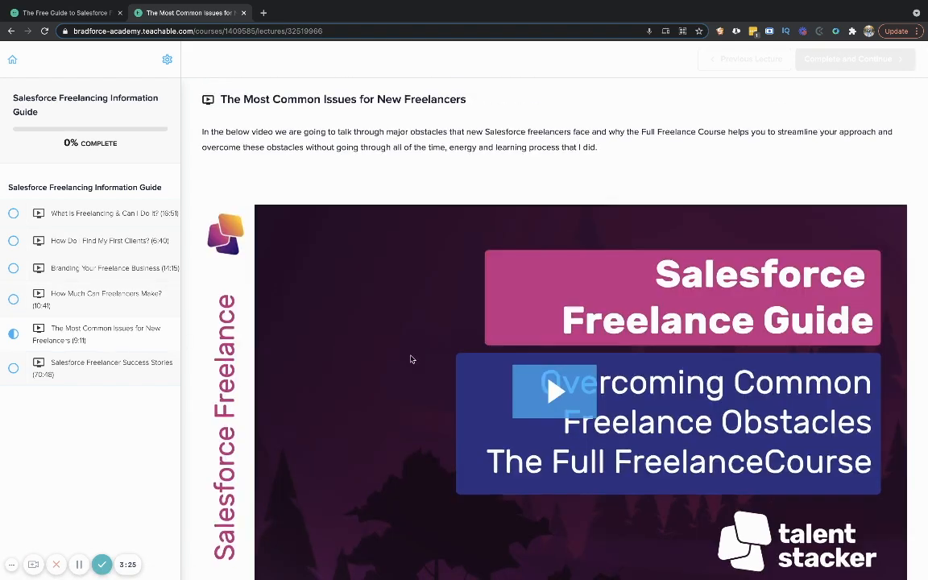
Step: Skim the Common Issues lesson, then move on to Salesforce Freelancer Success Stories
scroll(down, 3)
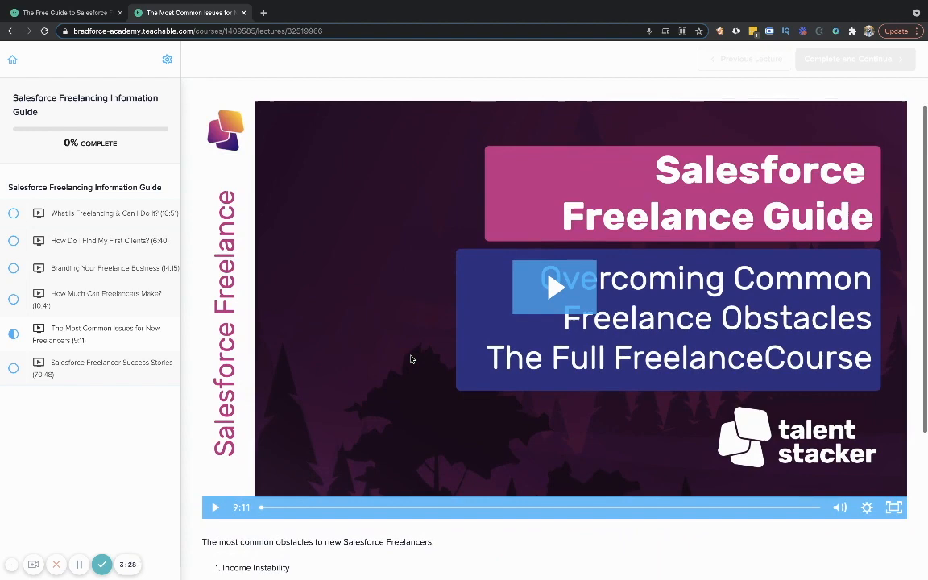
scroll(down, 3)
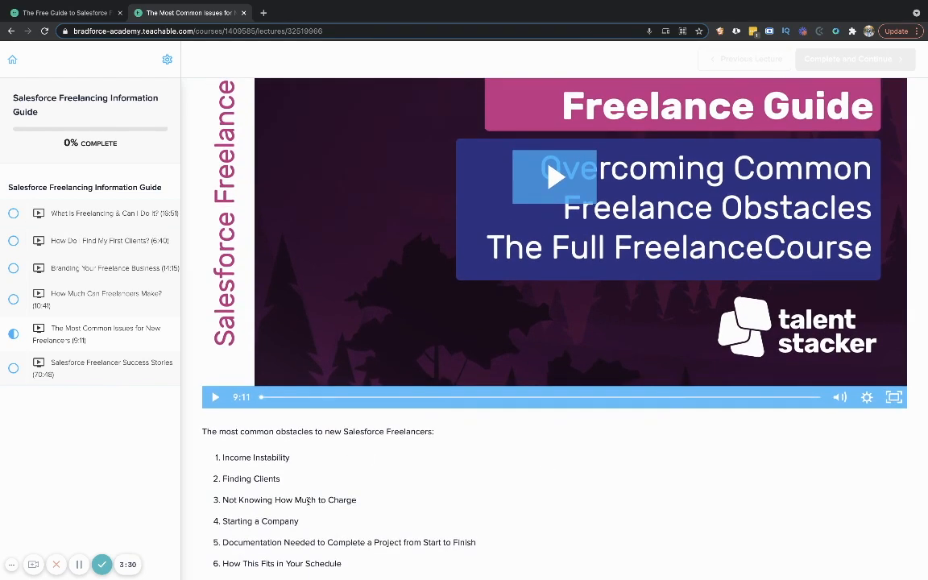
scroll(down, 3)
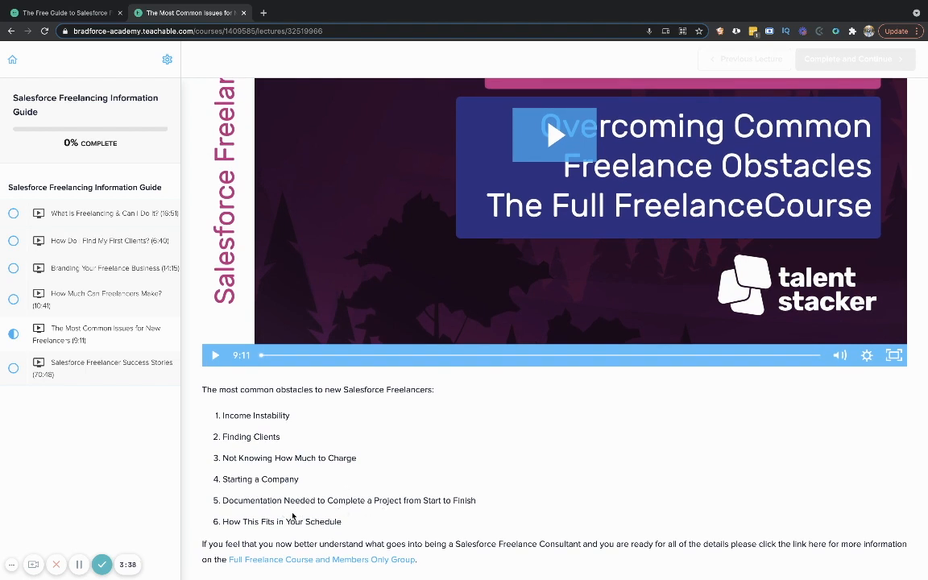
scroll(up, 3)
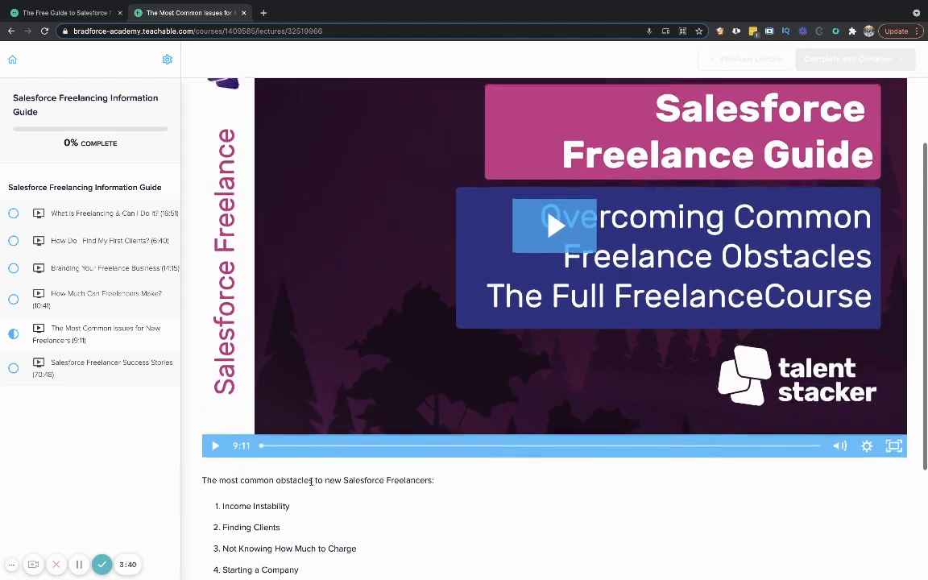
scroll(up, 3)
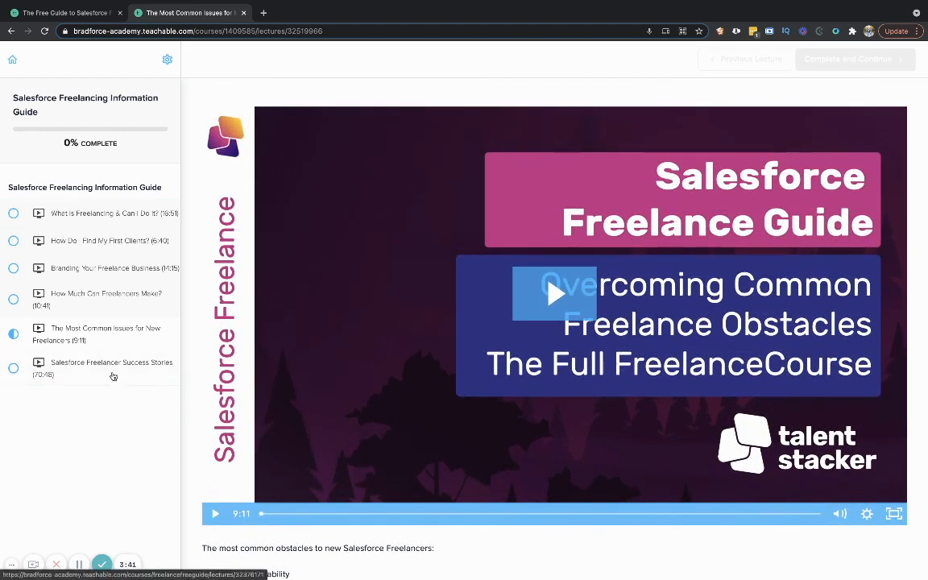
click(113, 368)
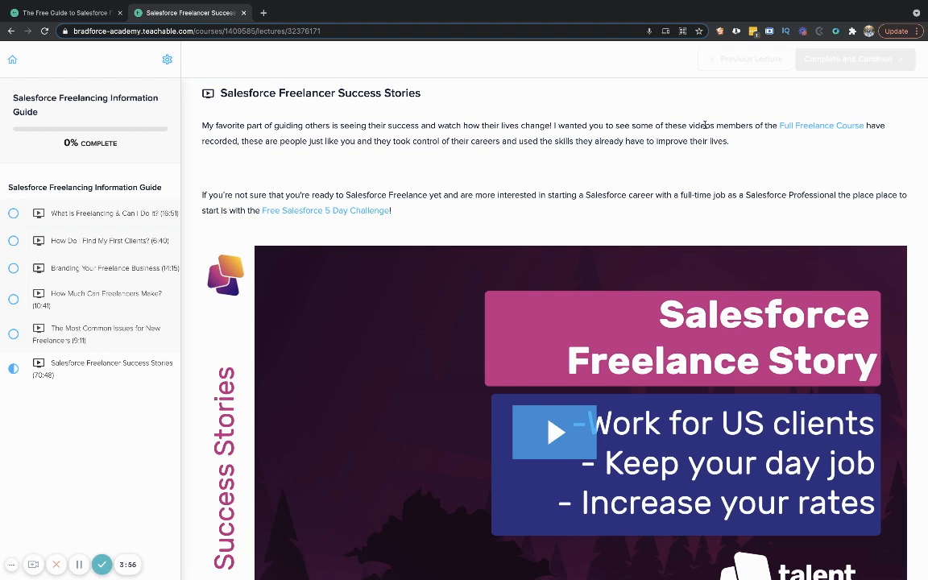
mouse_move(841, 125)
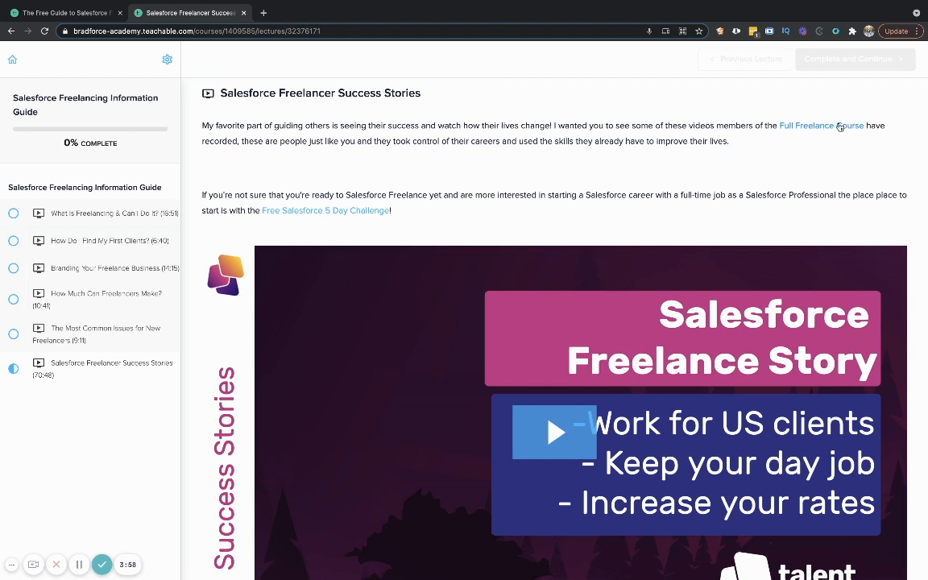
mouse_move(619, 133)
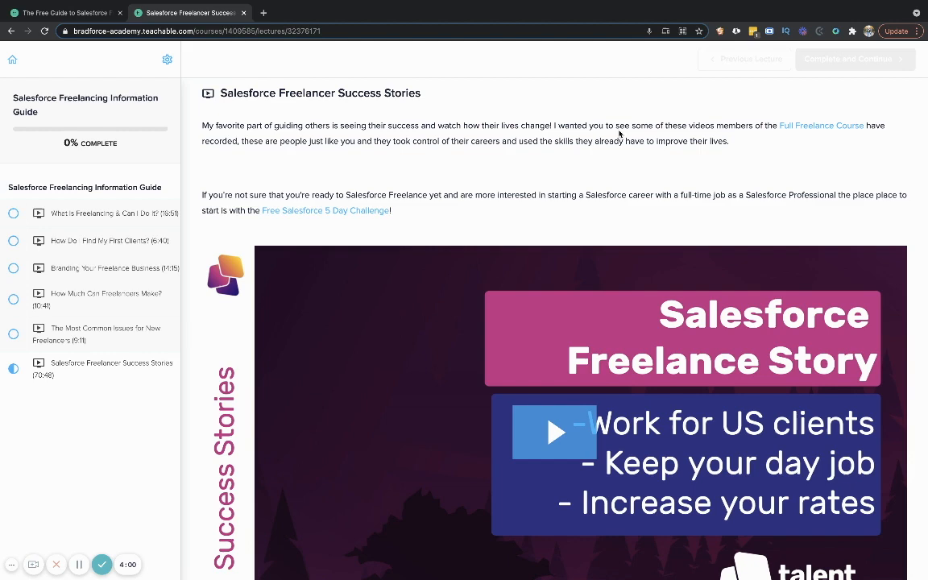
mouse_move(667, 176)
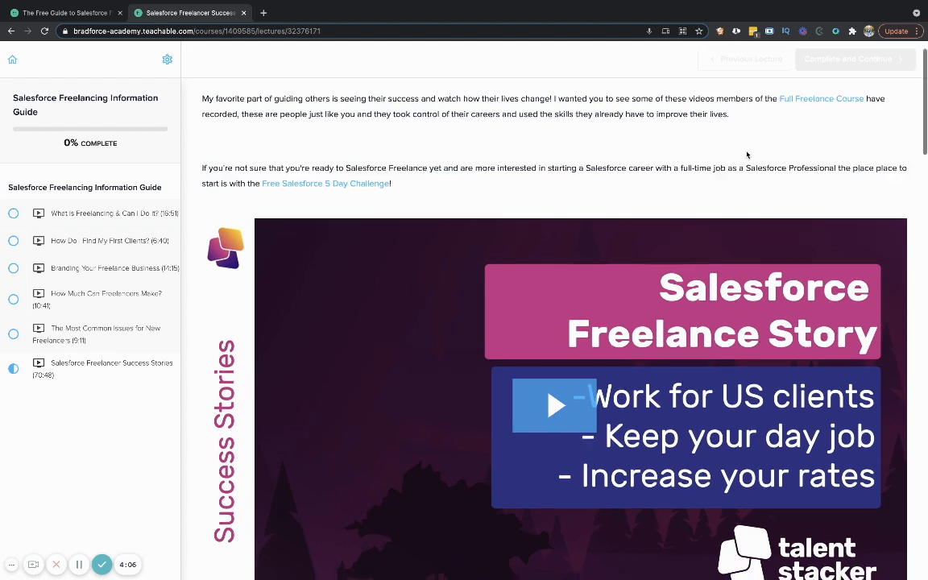
mouse_move(822, 99)
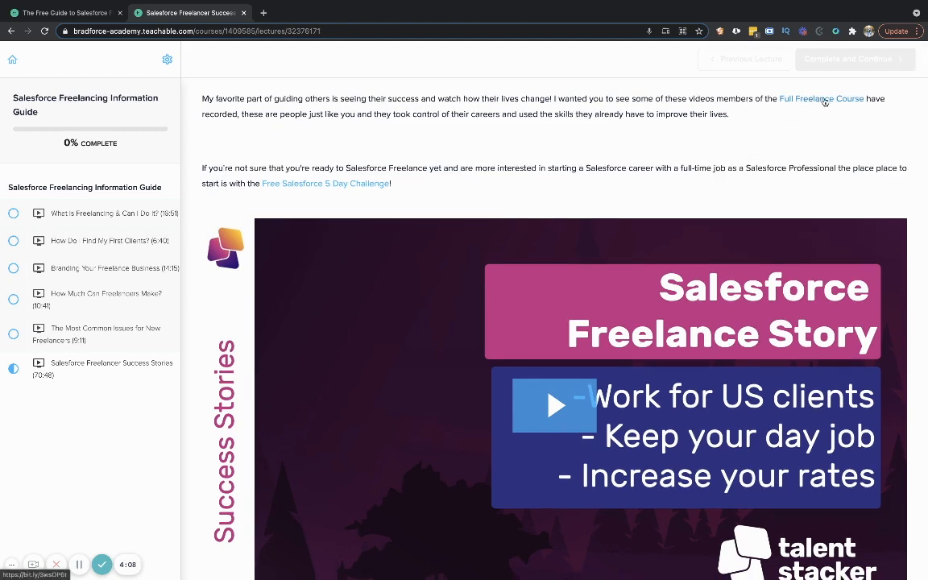
scroll(down, 3)
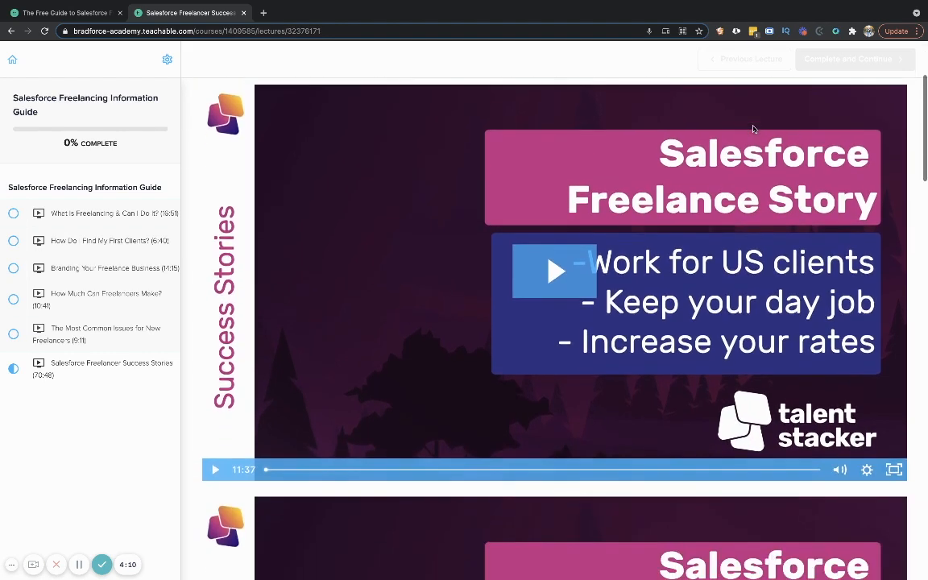
mouse_move(522, 443)
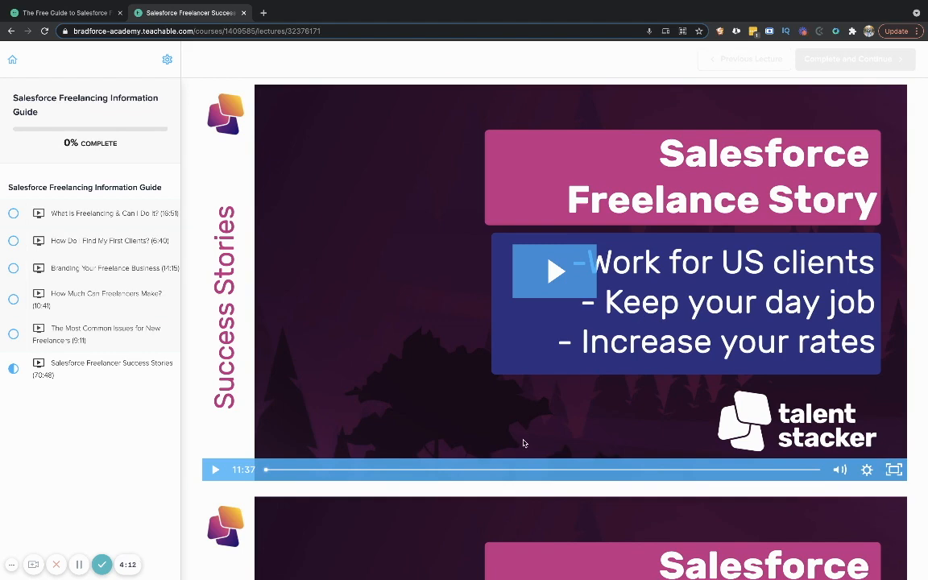
scroll(down, 3)
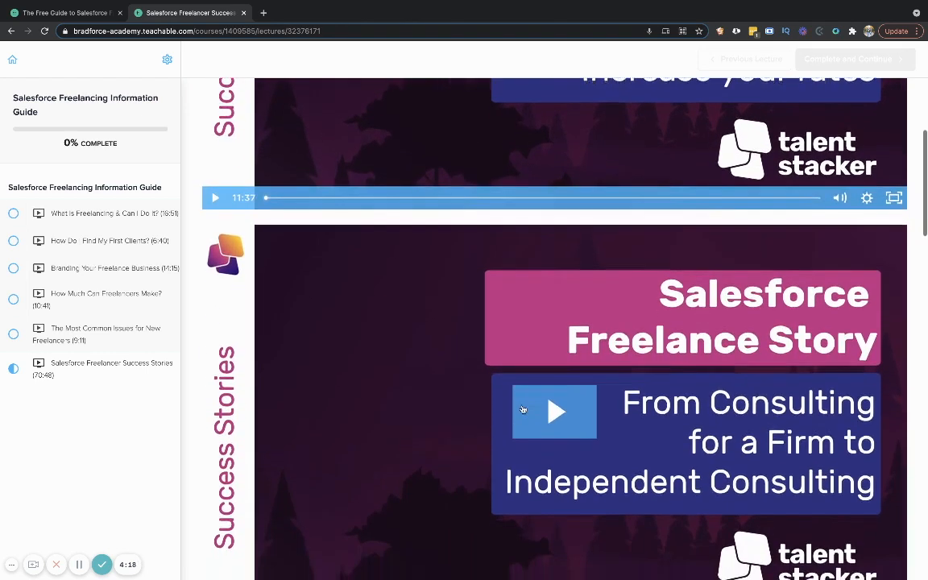
scroll(down, 3)
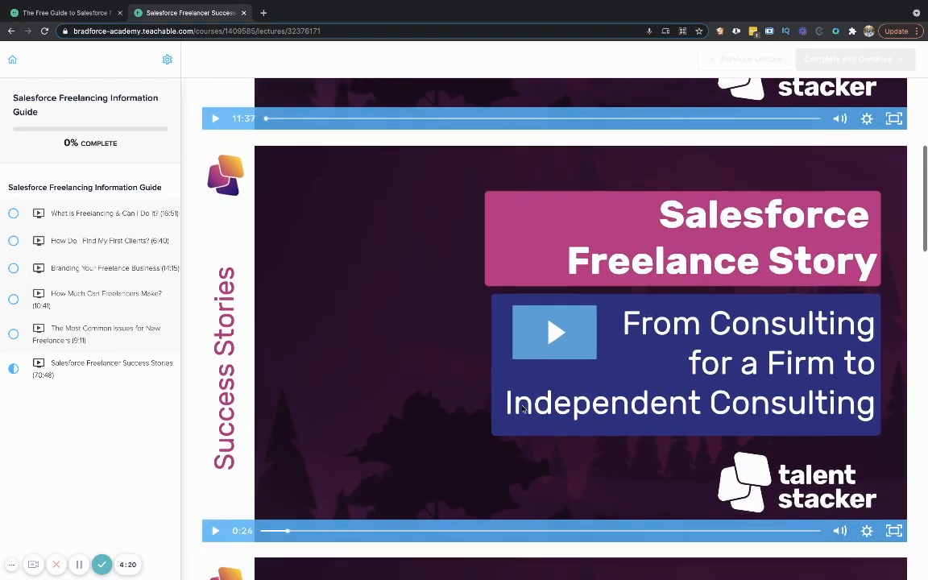
scroll(down, 3)
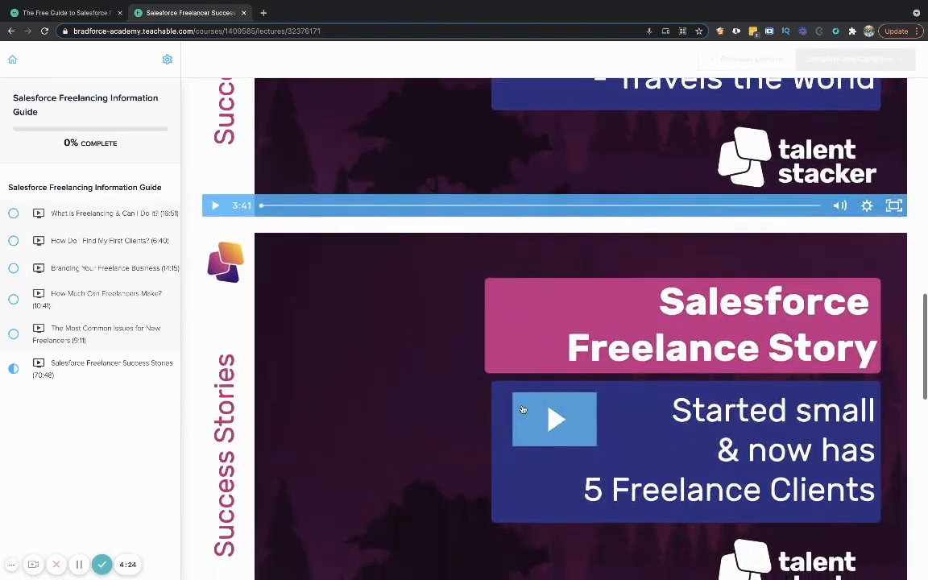
scroll(down, 3)
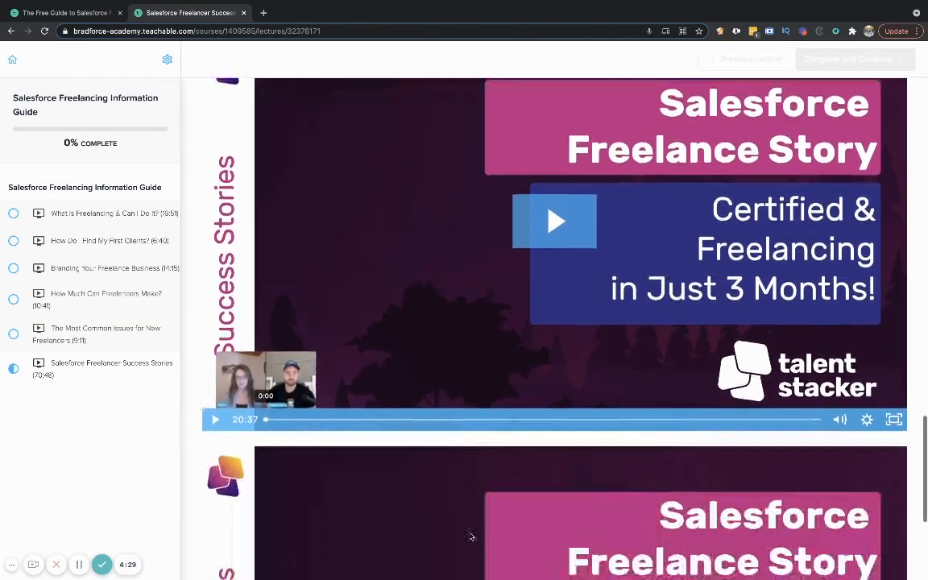
scroll(down, 3)
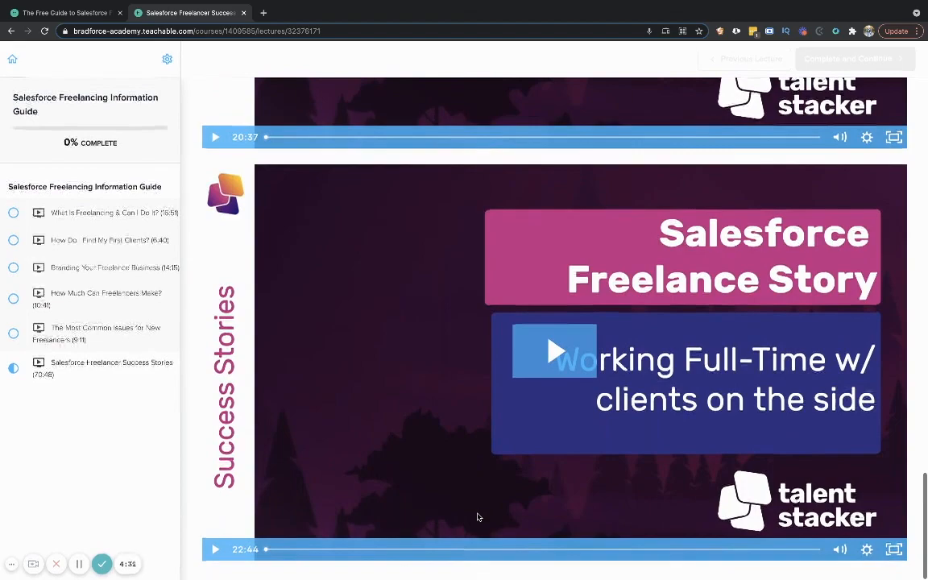
scroll(down, 3)
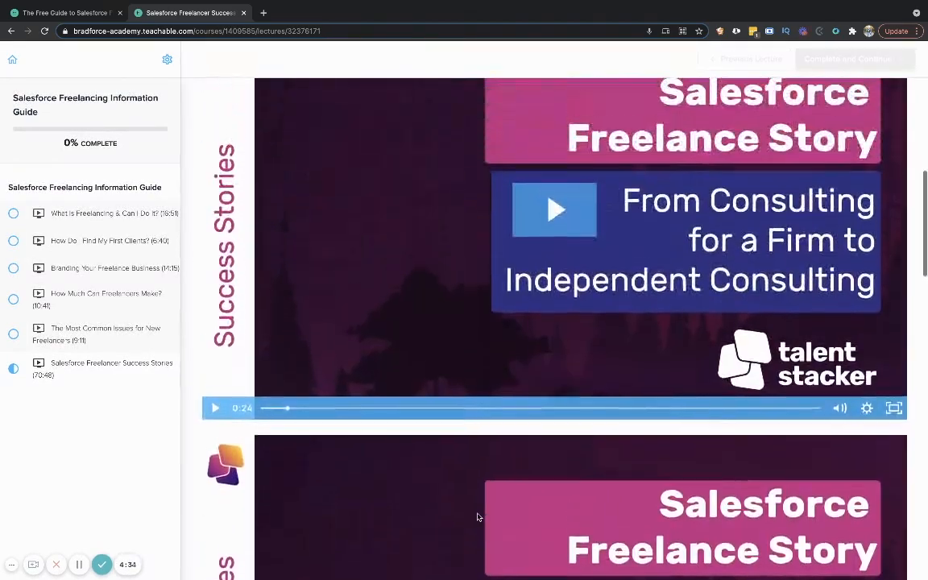
scroll(up, 3)
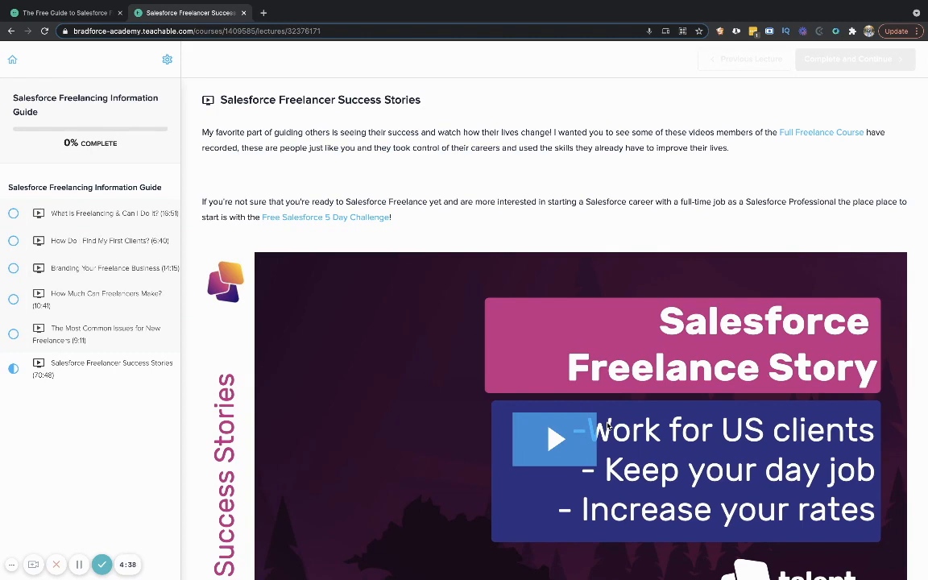
mouse_move(638, 284)
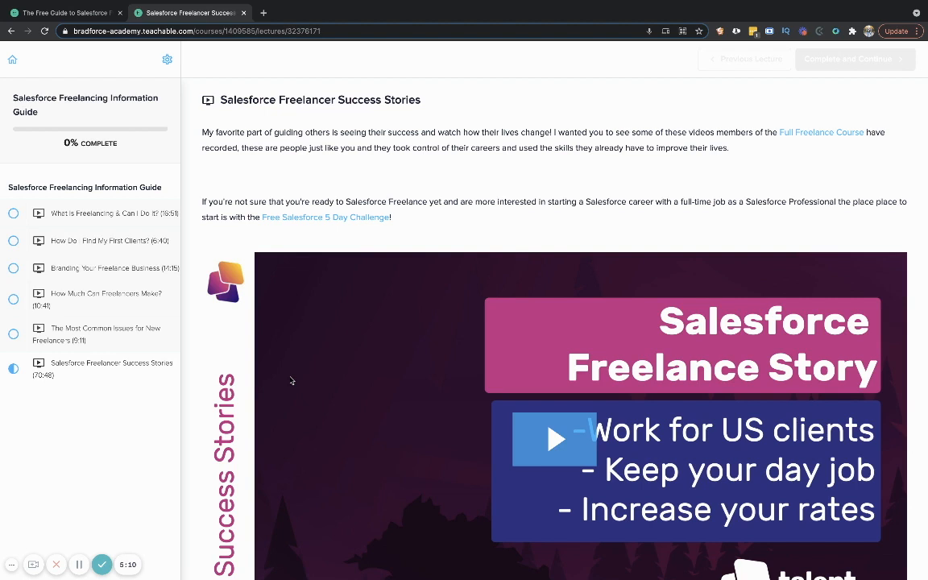
mouse_move(251, 237)
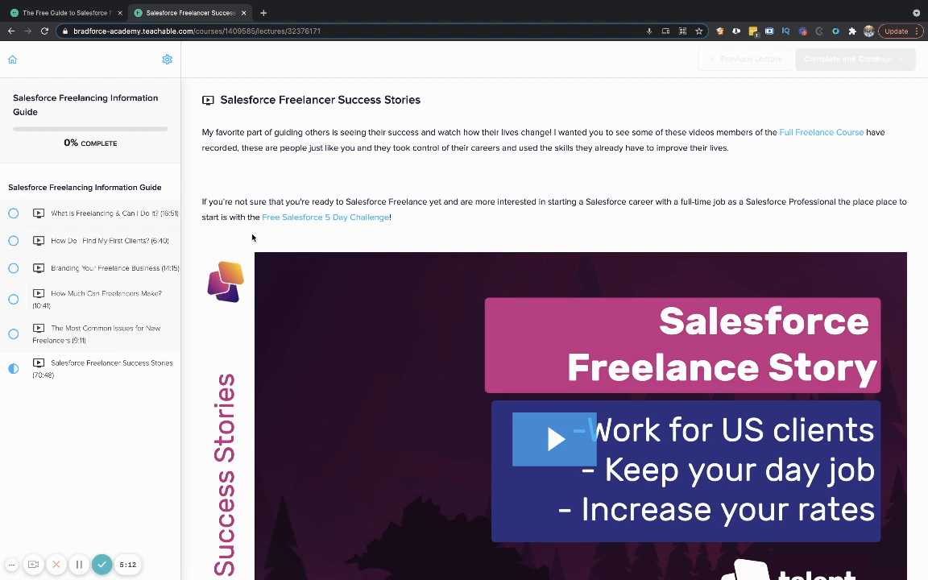
mouse_move(148, 474)
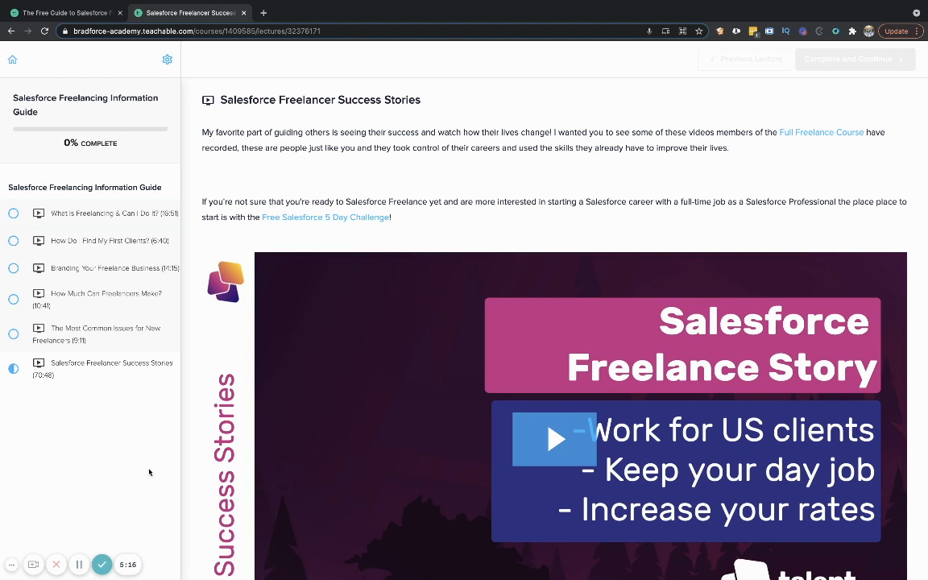
mouse_move(151, 406)
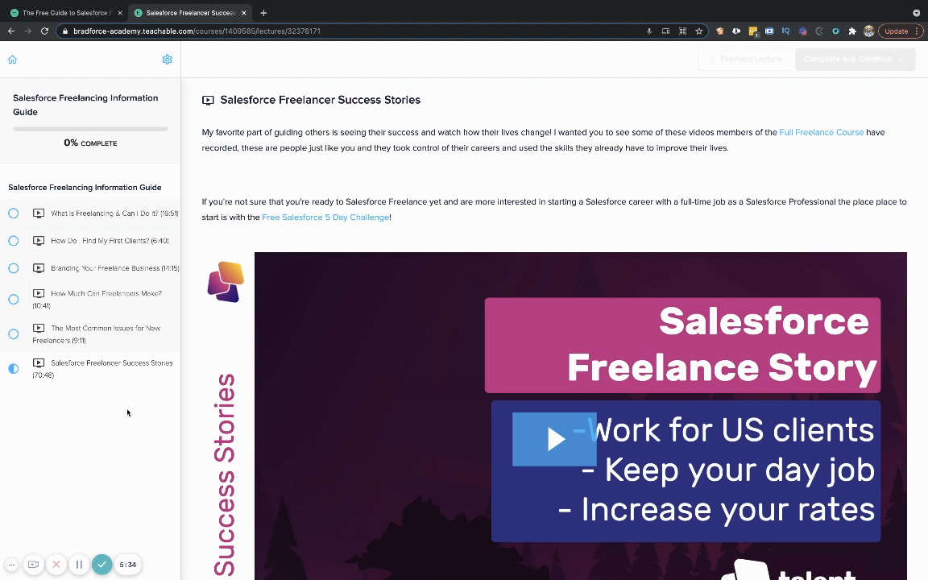
mouse_move(694, 216)
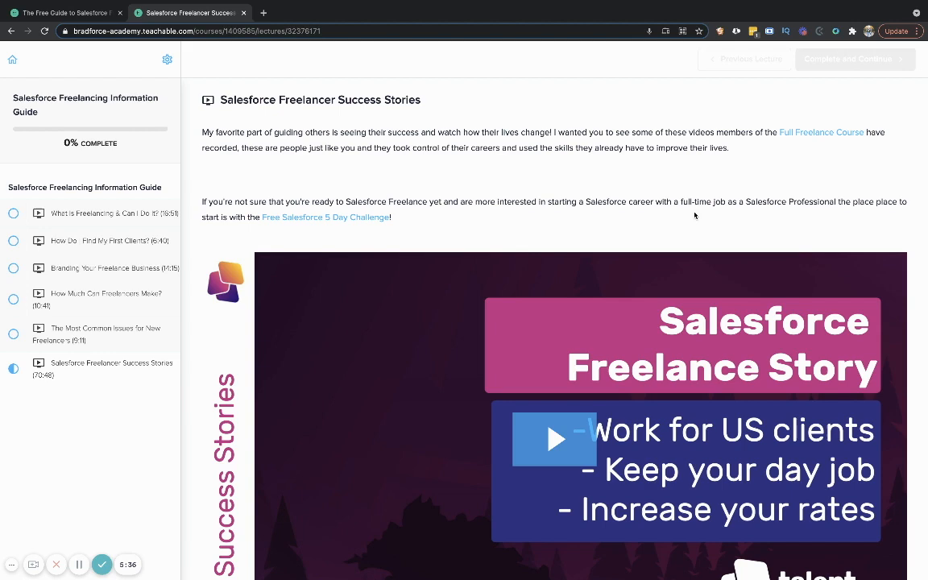